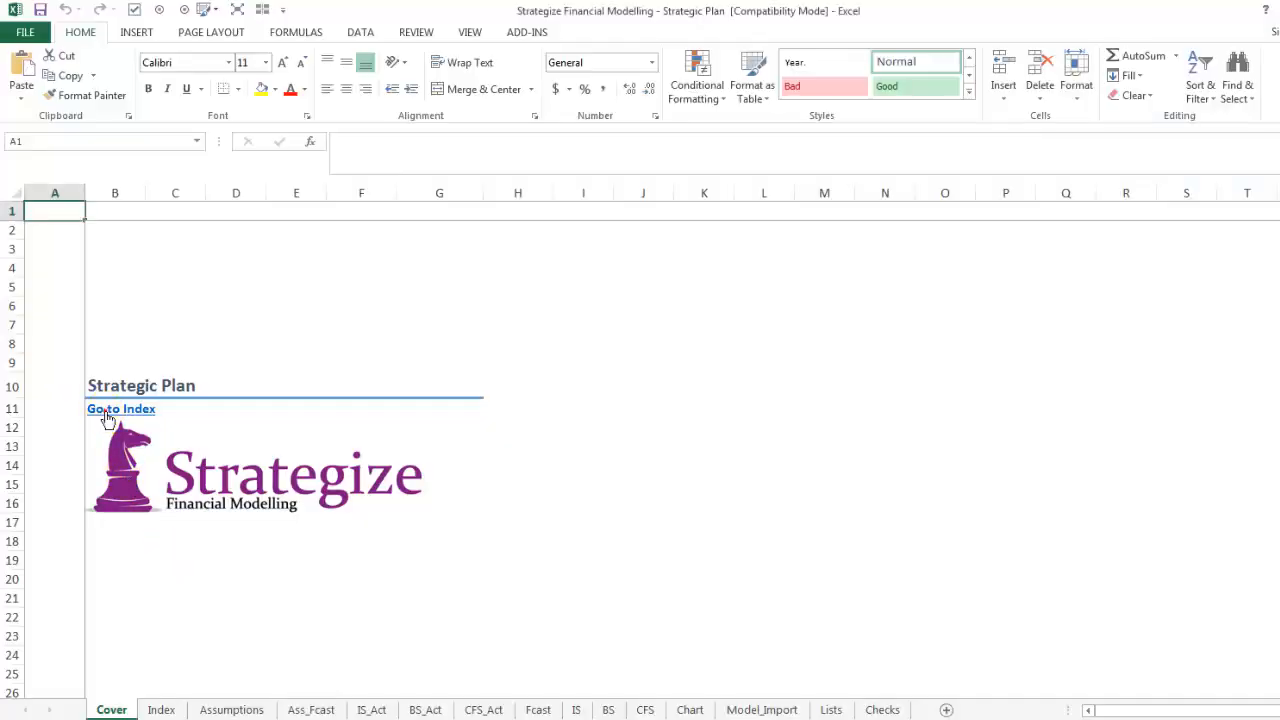
# - Tour the Ass_Fcast, CFS_Act, IS and Chart sheets and land on Model_Import
pyautogui.click(120, 408)
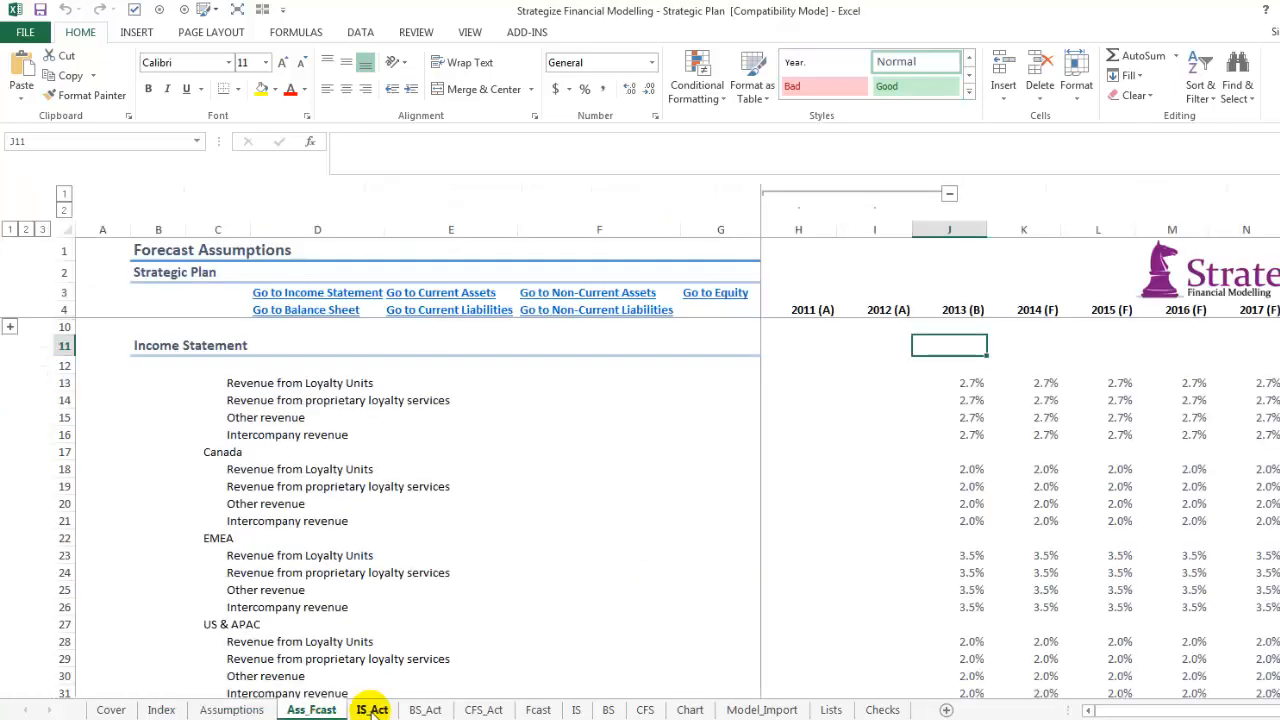
pyautogui.click(476, 706)
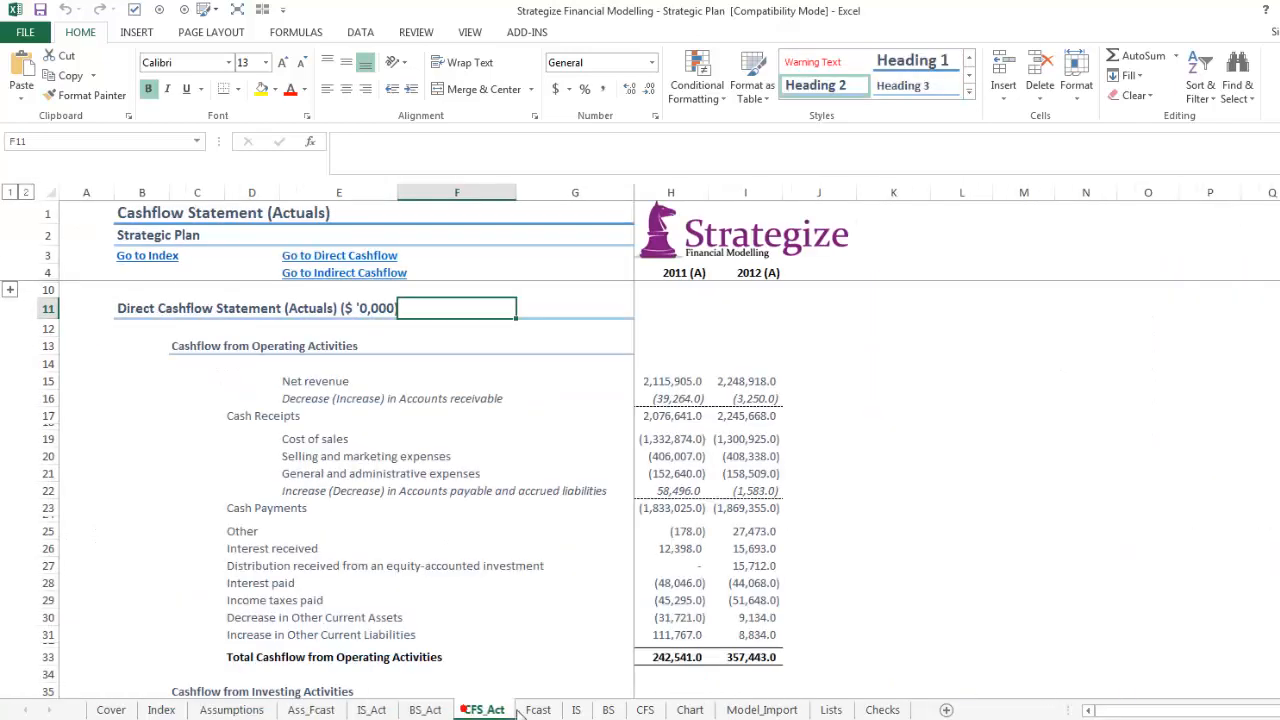
pyautogui.click(572, 710)
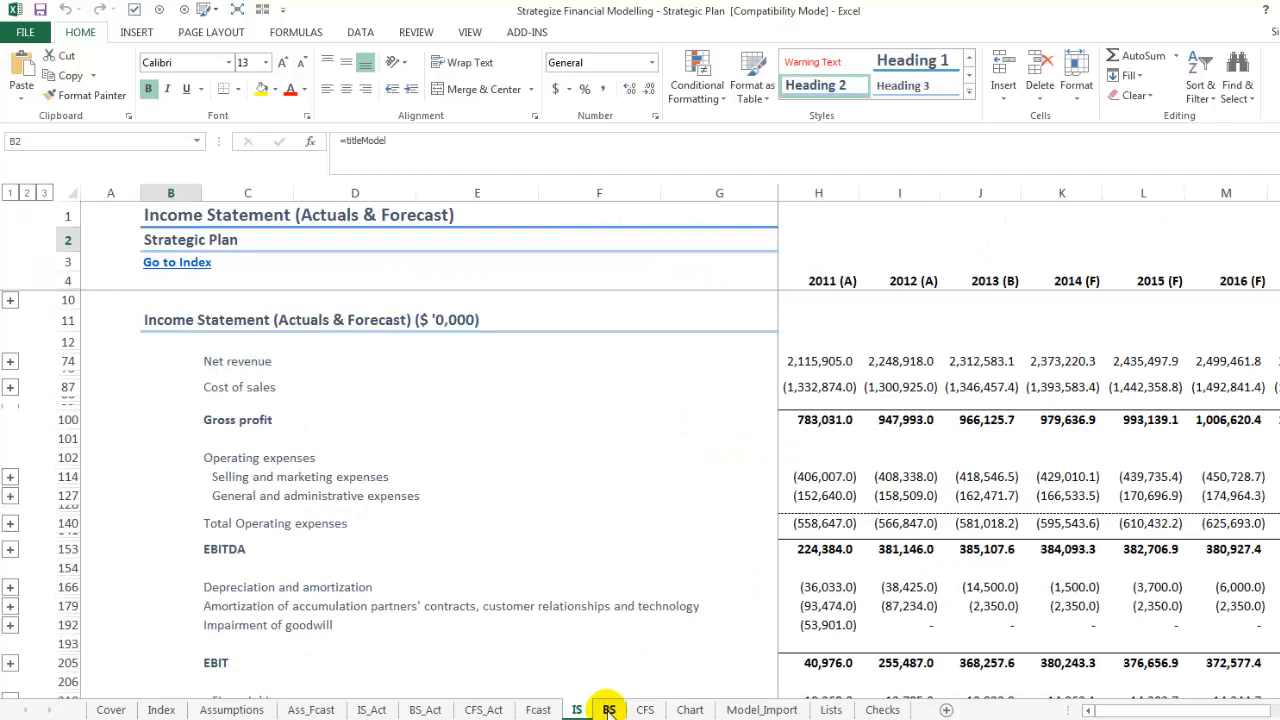
pyautogui.click(688, 710)
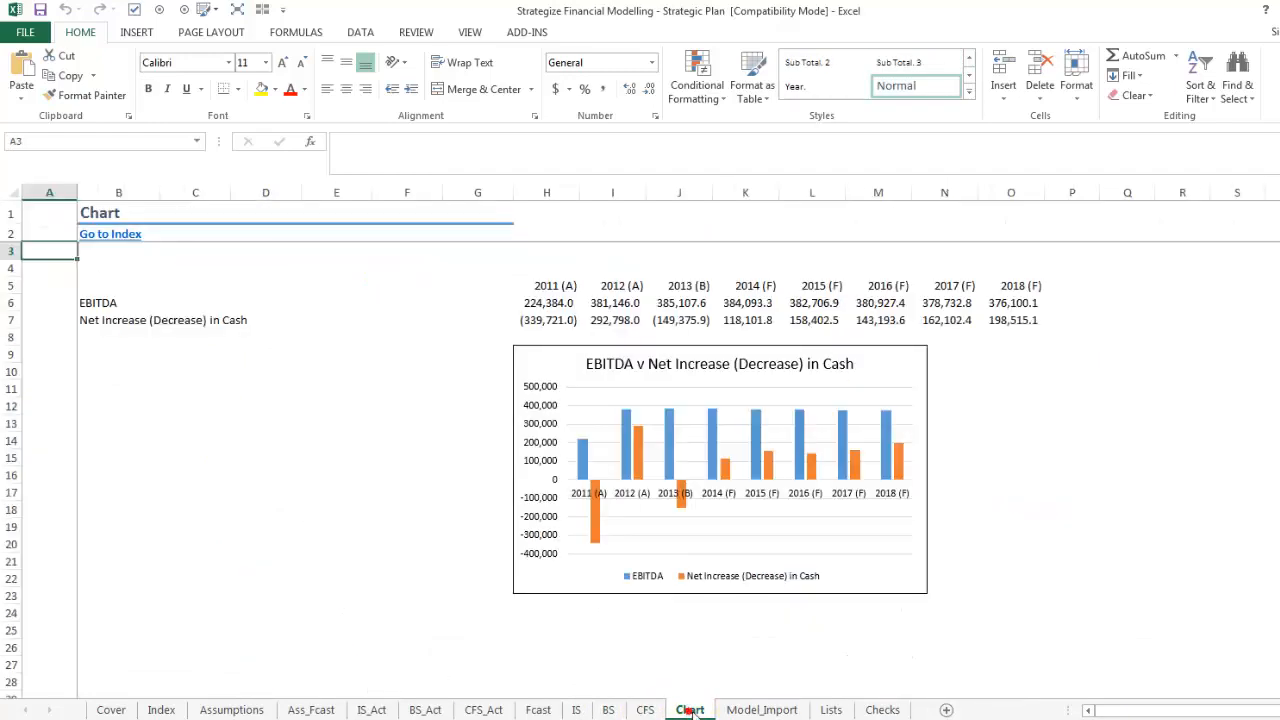
pyautogui.click(760, 710)
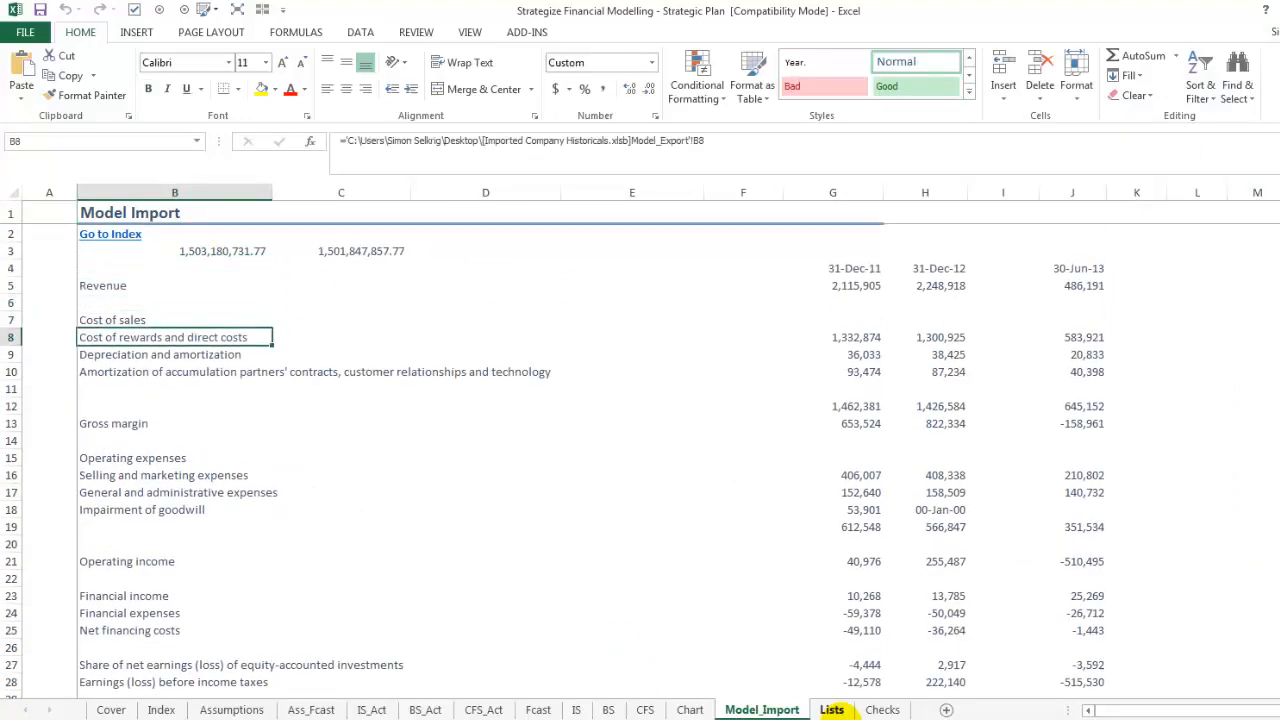
pyautogui.click(880, 710)
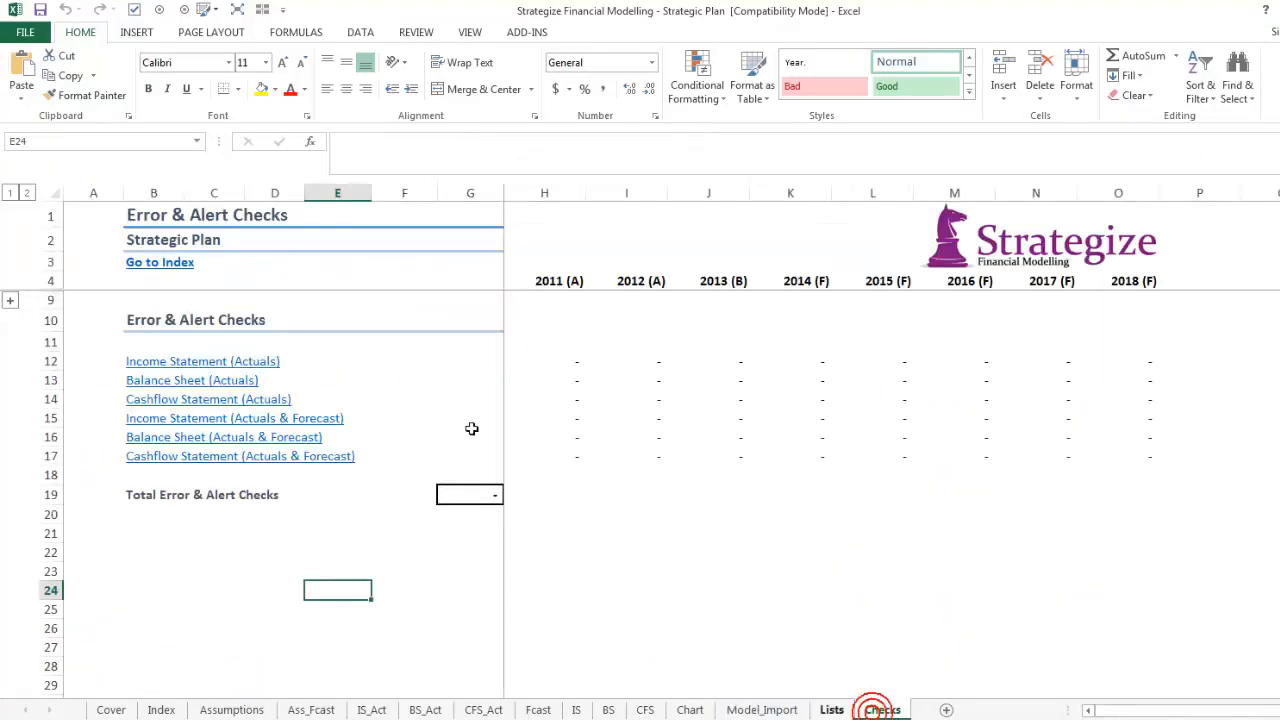
pyautogui.click(162, 710)
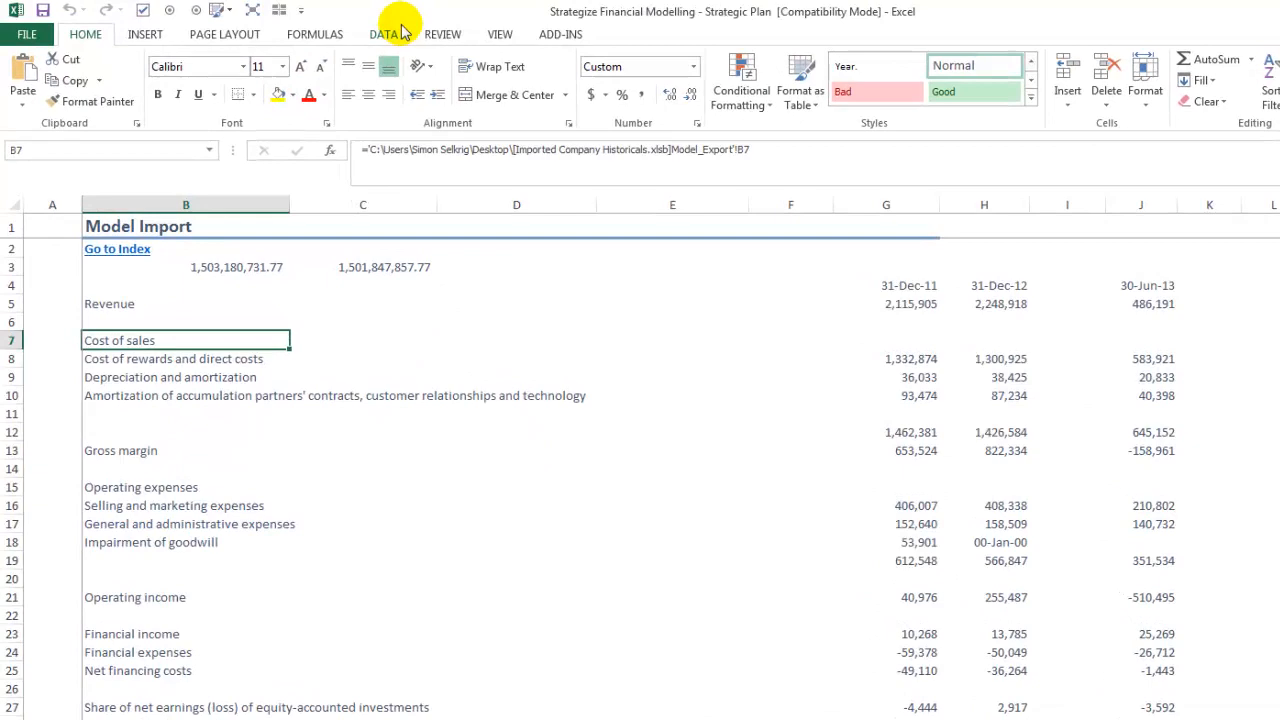
# - Break the Edit Links entry for Imported Company Historicals.xlsb, converting its formulas to values
pyautogui.click(380, 32)
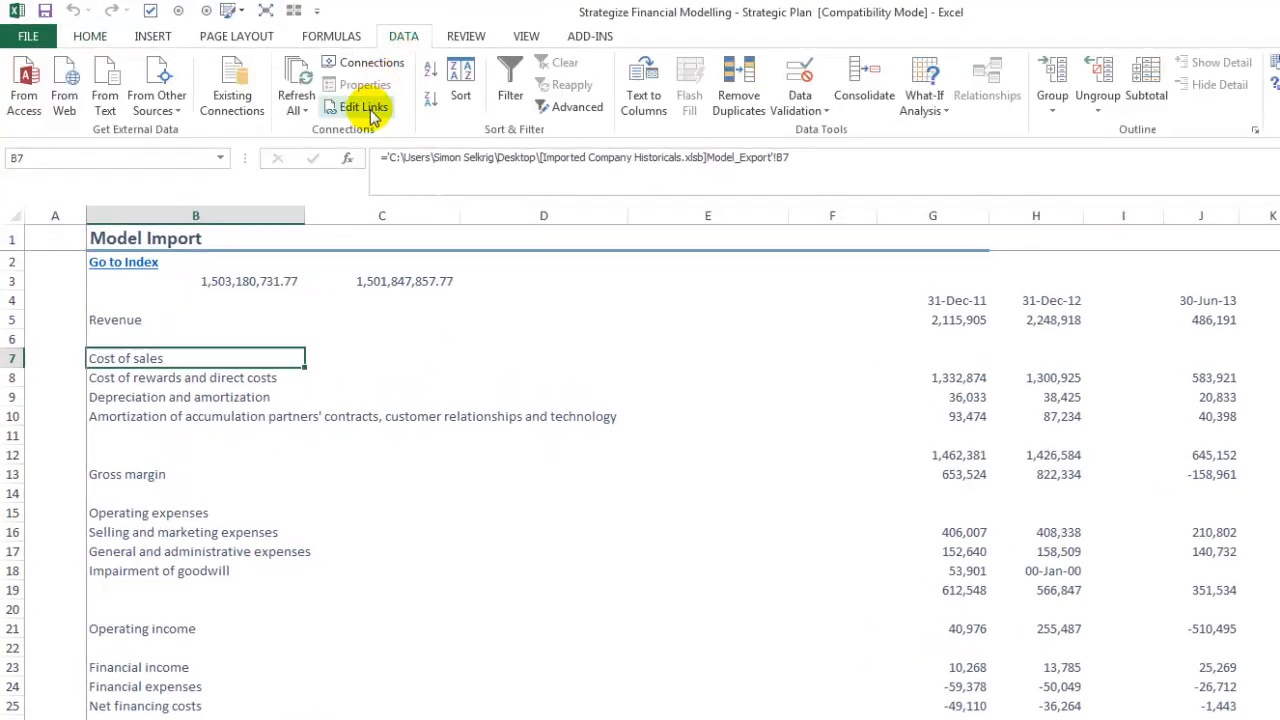
pyautogui.click(364, 106)
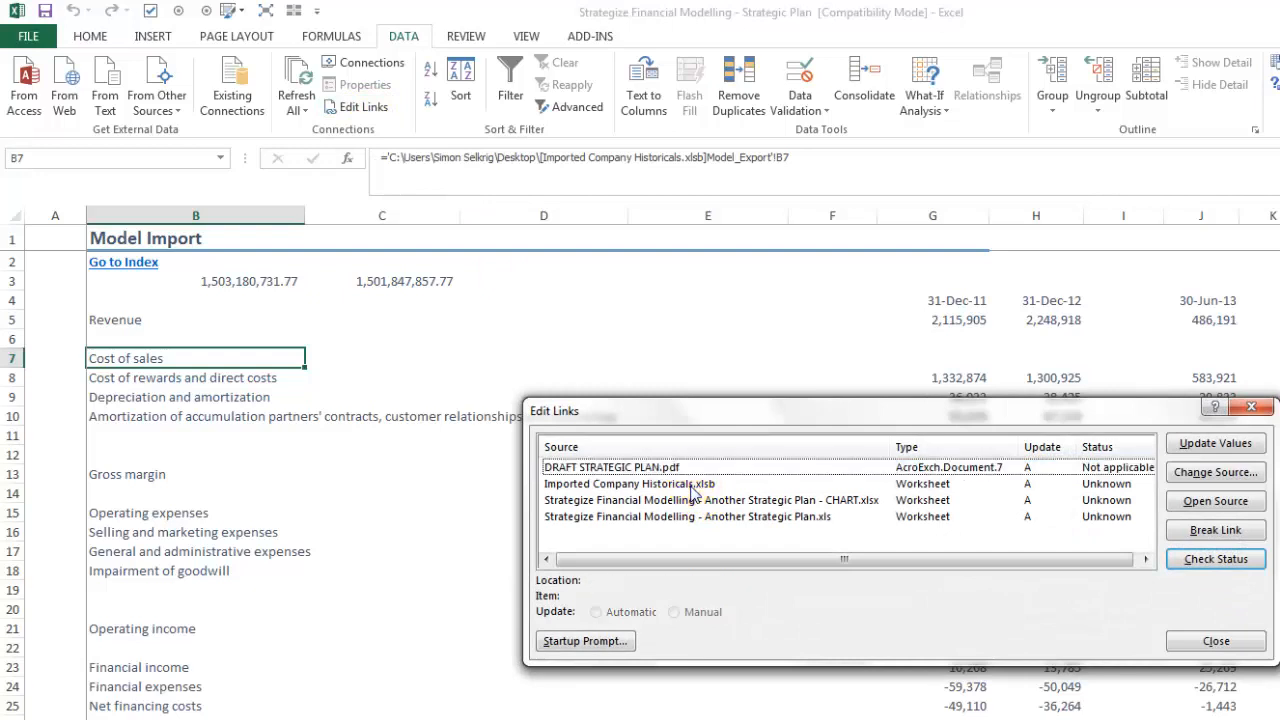
pyautogui.click(634, 482)
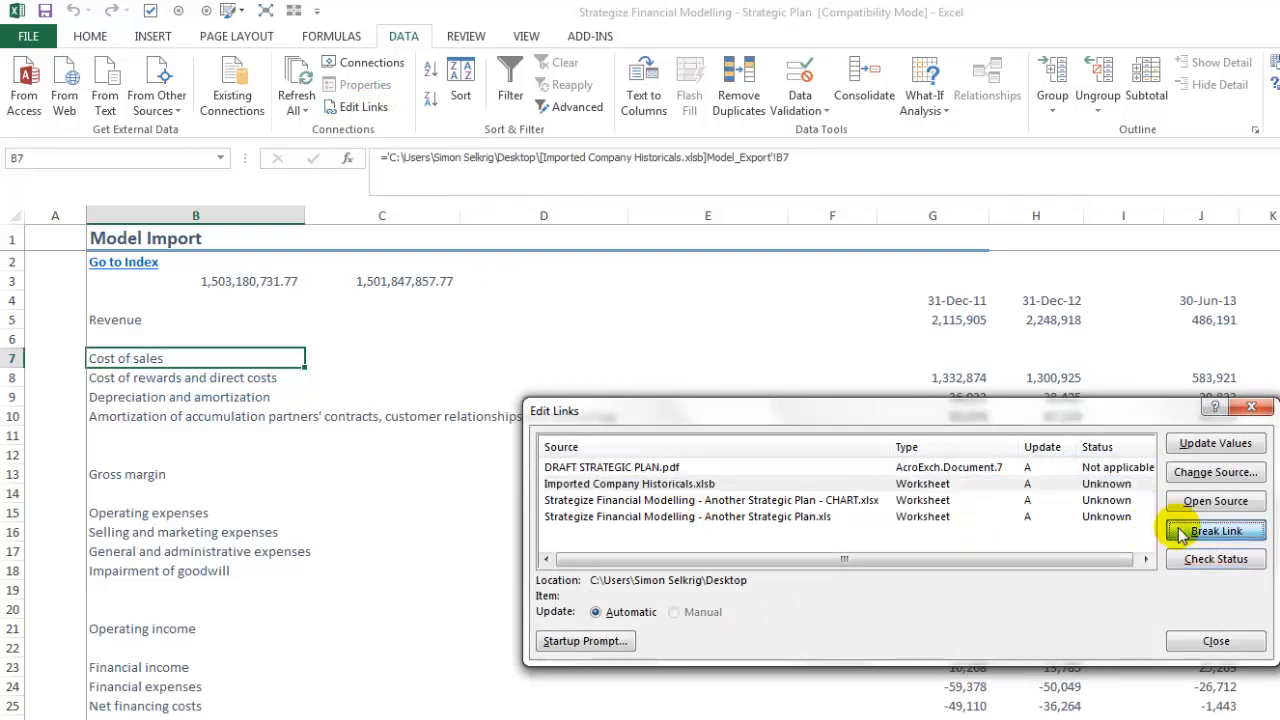
pyautogui.click(1214, 530)
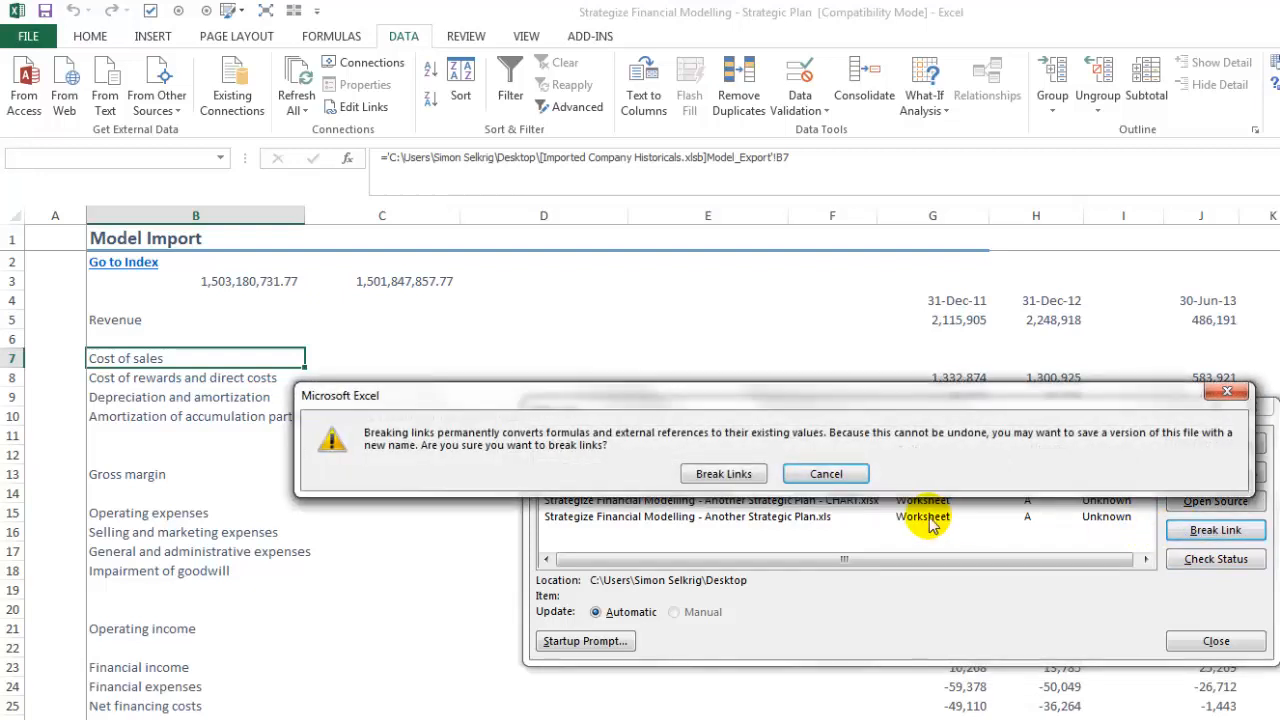
pyautogui.click(824, 472)
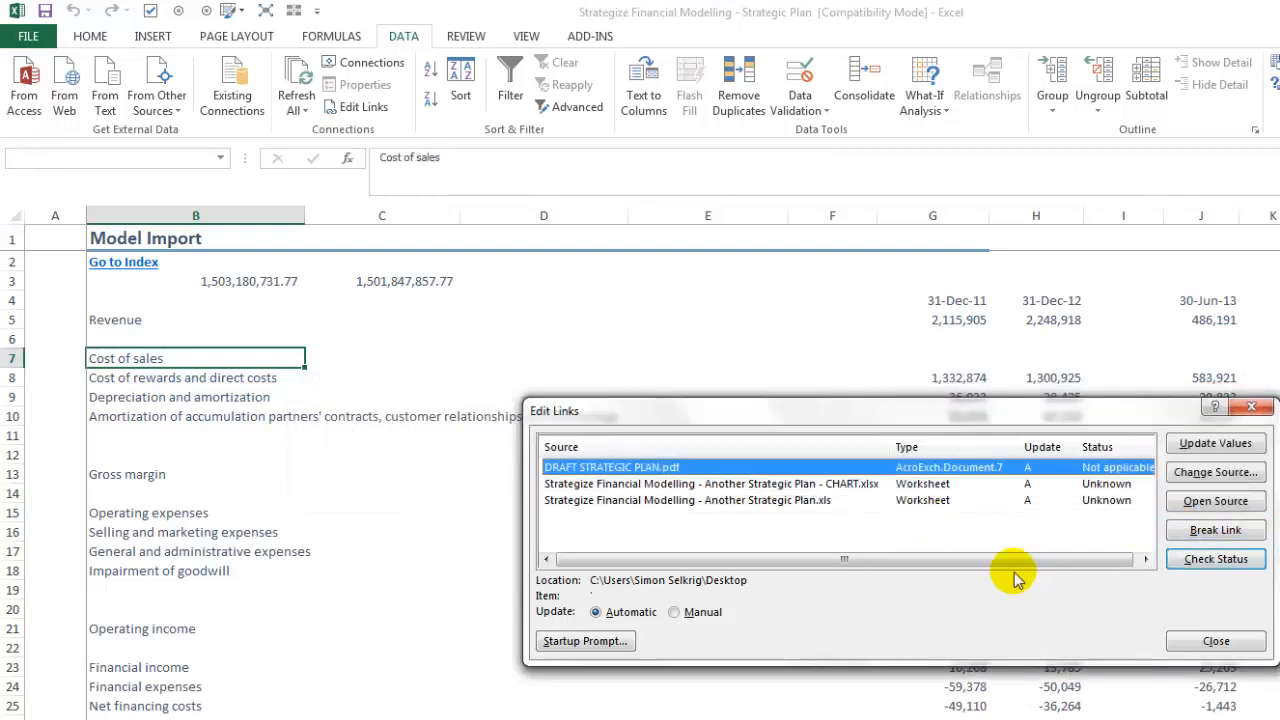
pyautogui.click(716, 482)
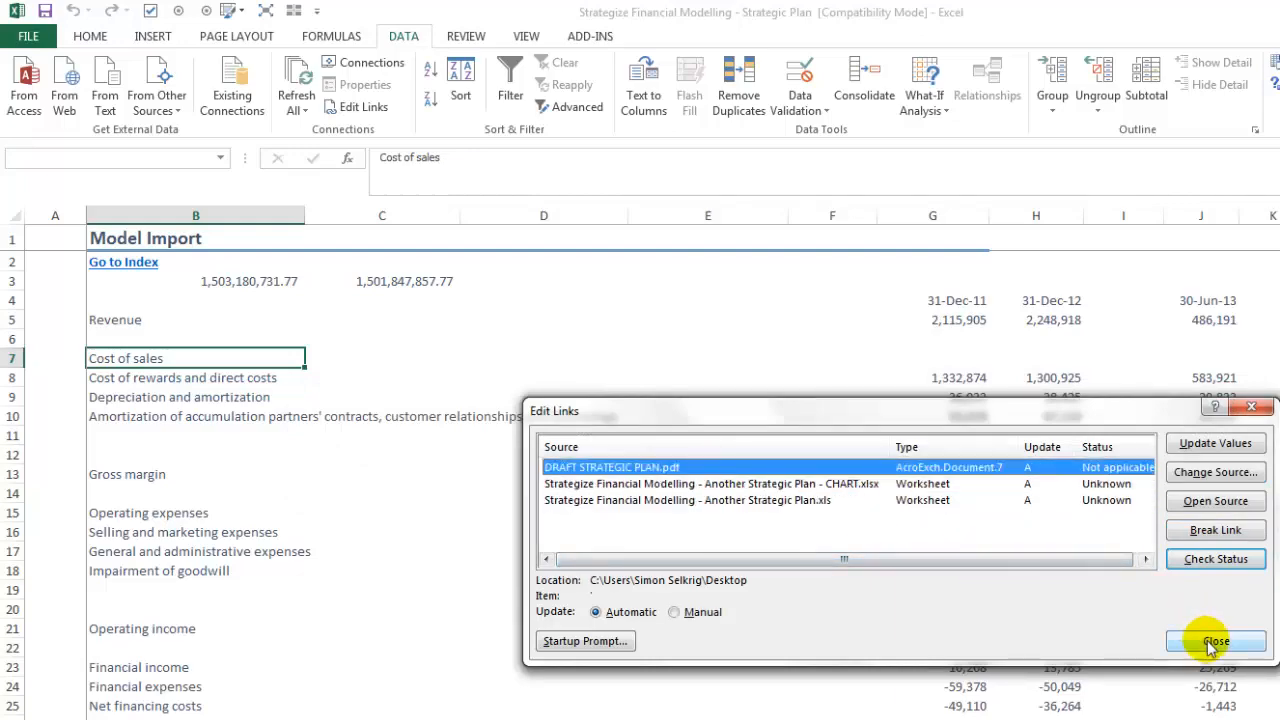
pyautogui.click(1216, 636)
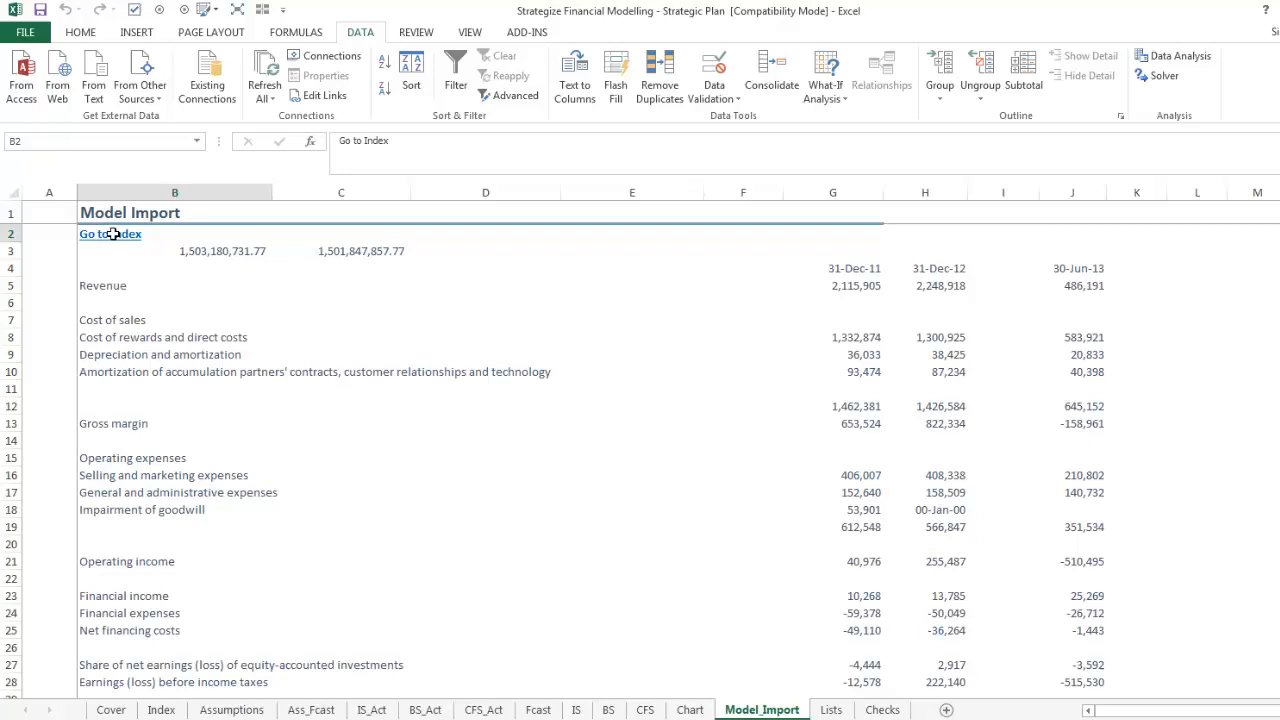
# - Jump via the Index hyperlink to the Assumptions sheet and select the Canada business unit cell
pyautogui.click(110, 232)
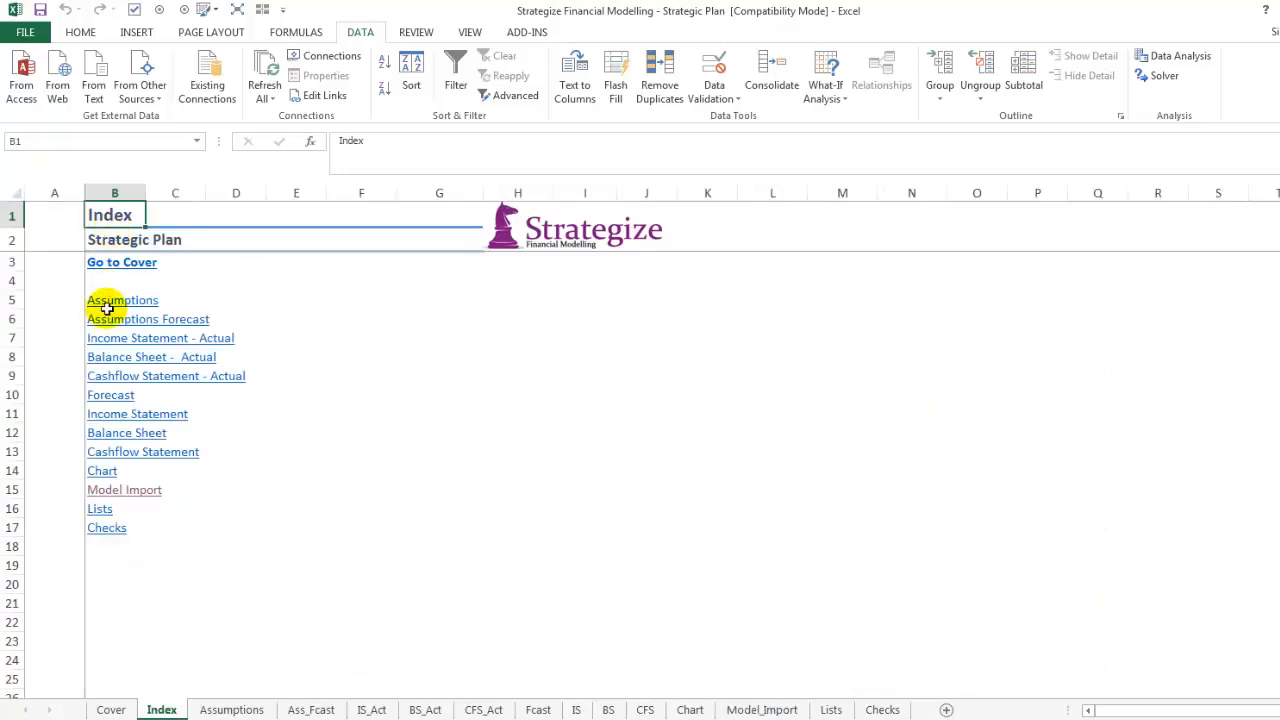
pyautogui.click(120, 300)
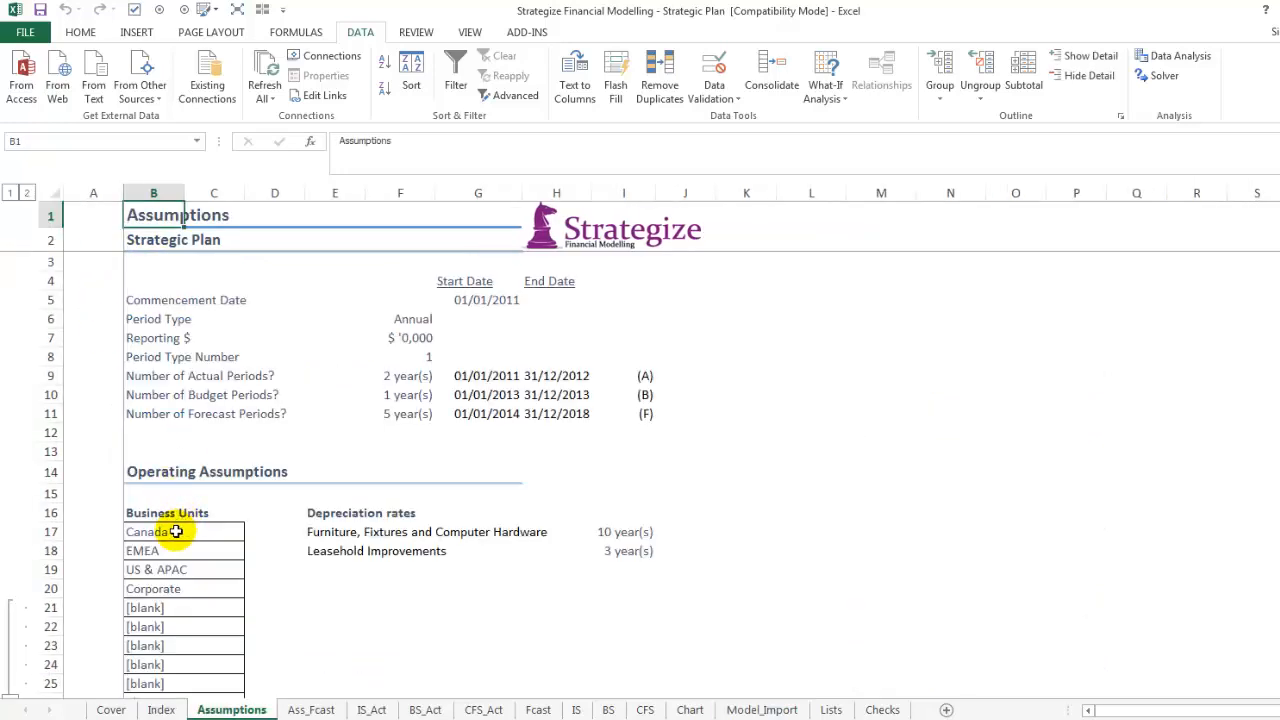
pyautogui.click(170, 588)
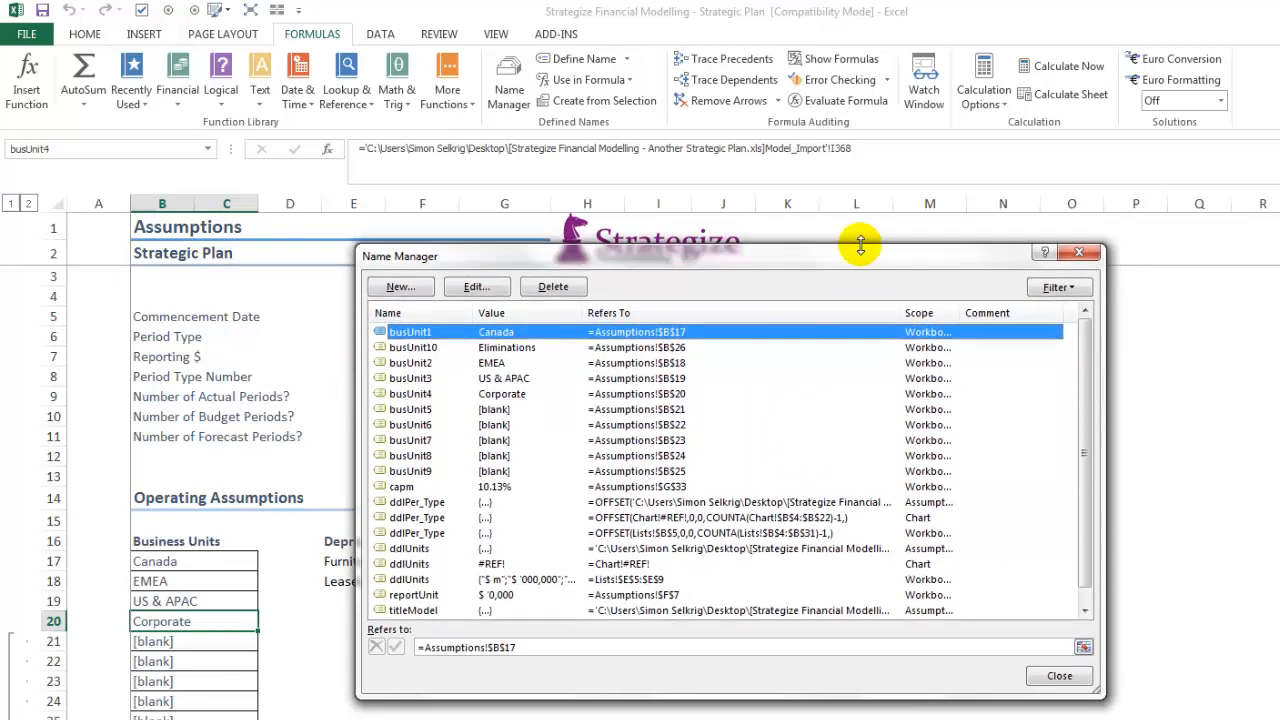
pyautogui.moveTo(830, 712)
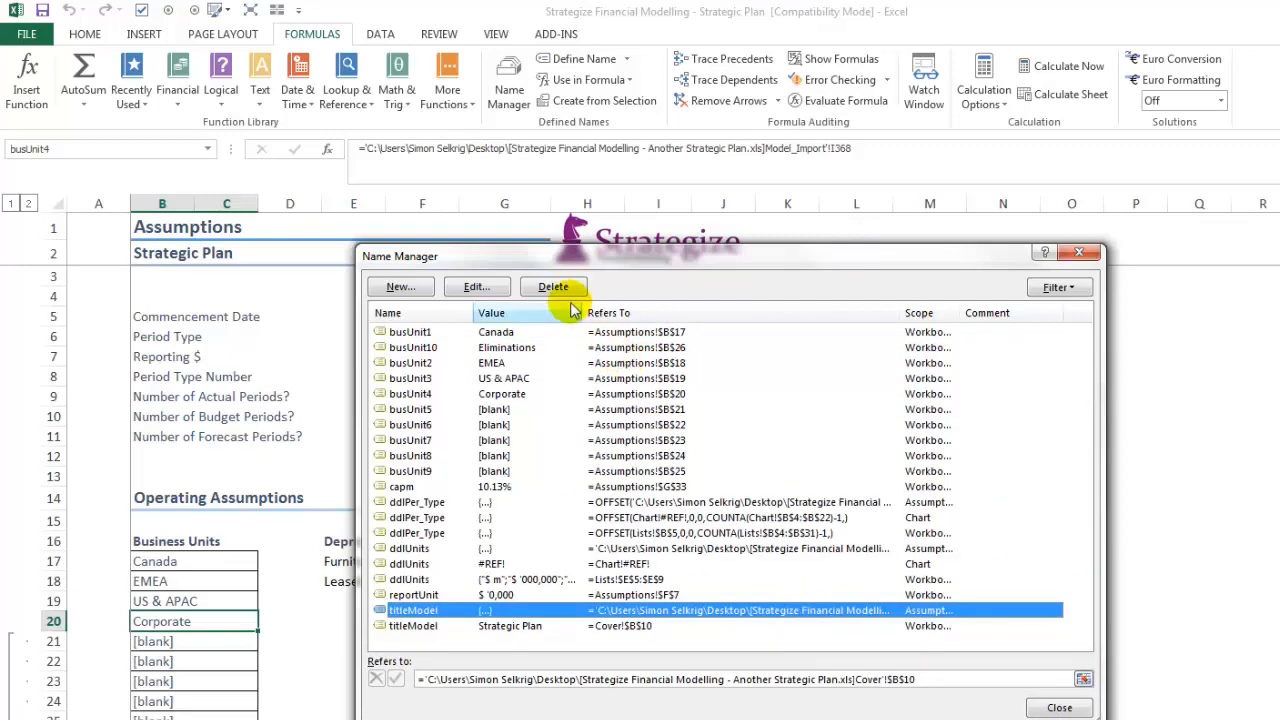
# - In Name Manager delete the external names titleModel, ddlUnits and ddlPer_Type
pyautogui.click(552, 288)
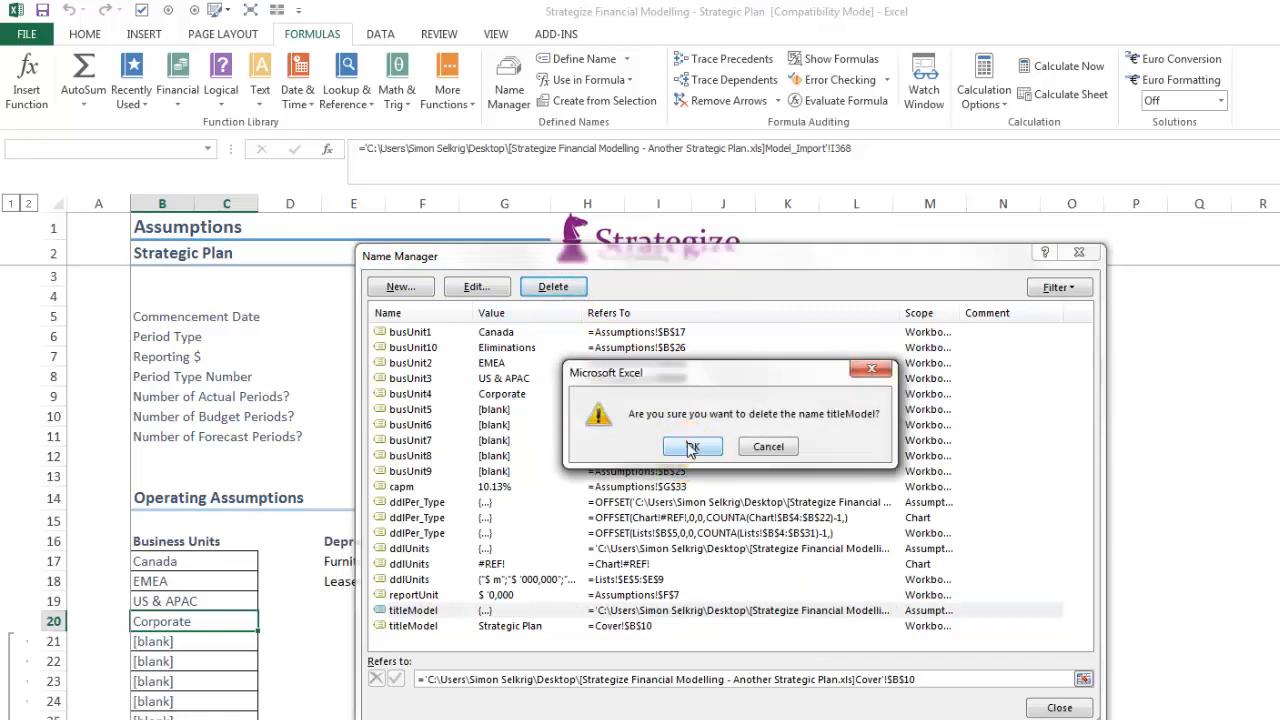
pyautogui.click(692, 446)
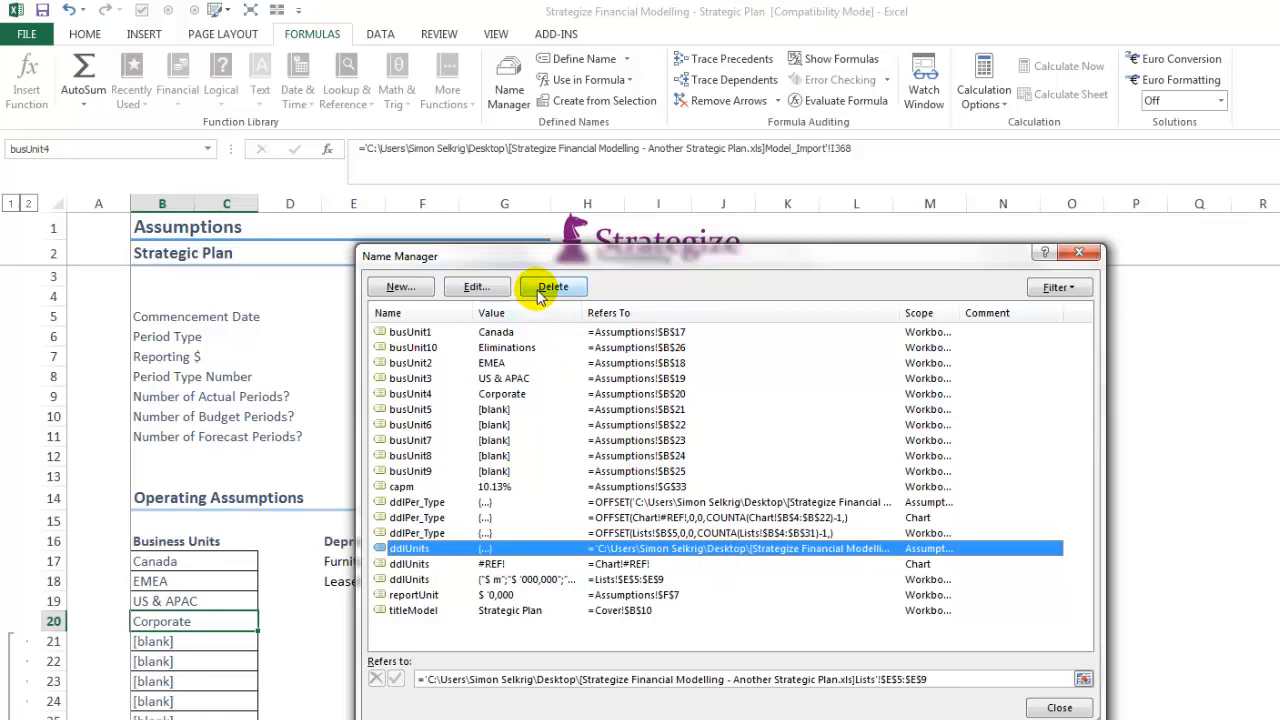
pyautogui.click(552, 288)
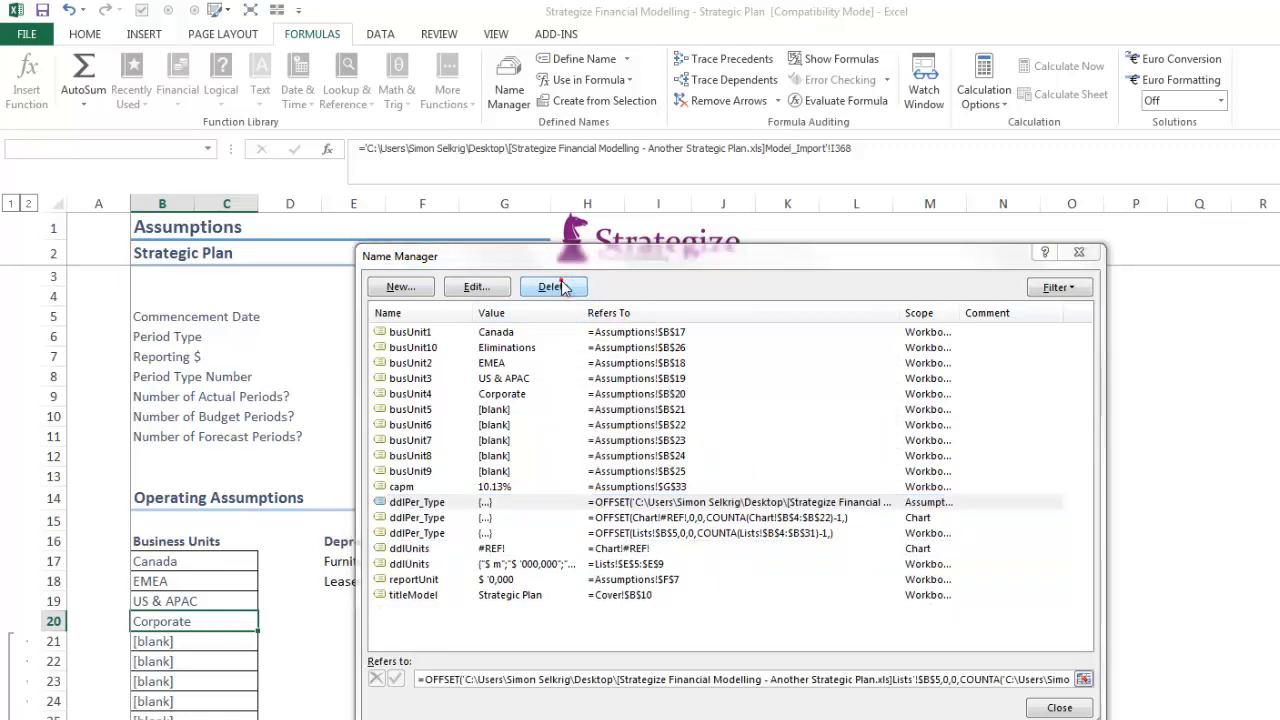
pyautogui.click(552, 288)
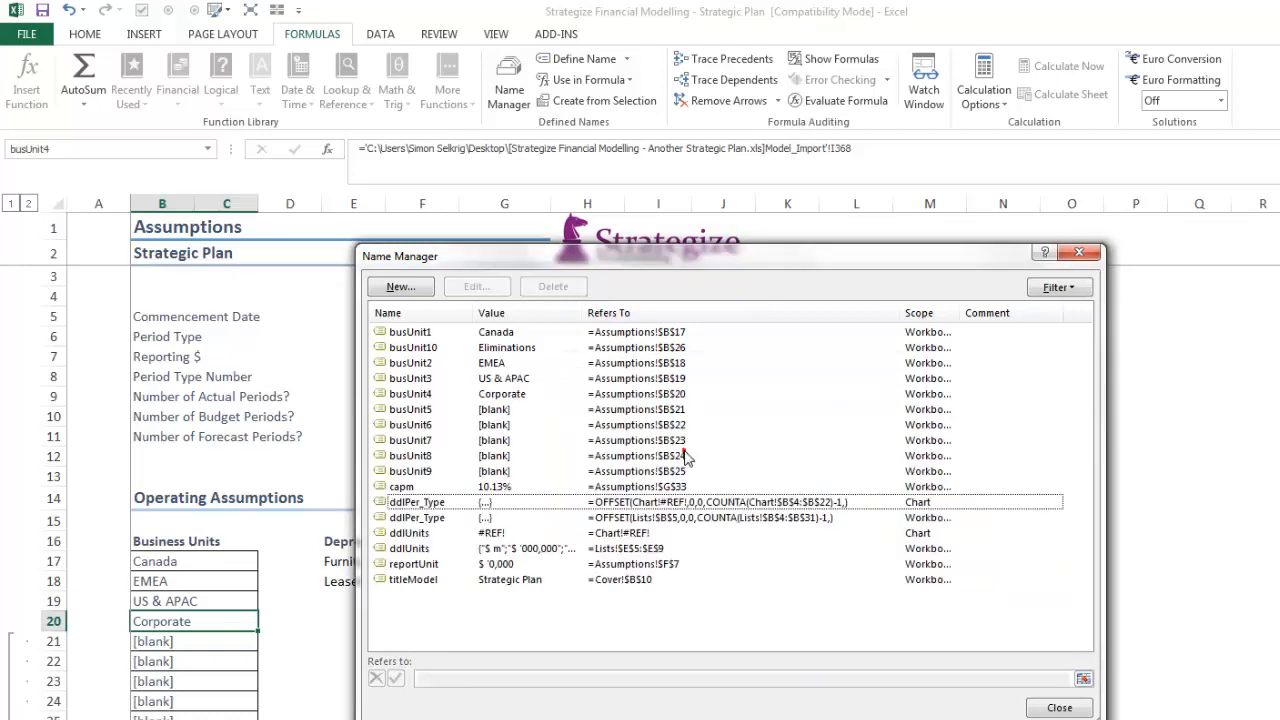
pyautogui.click(1058, 704)
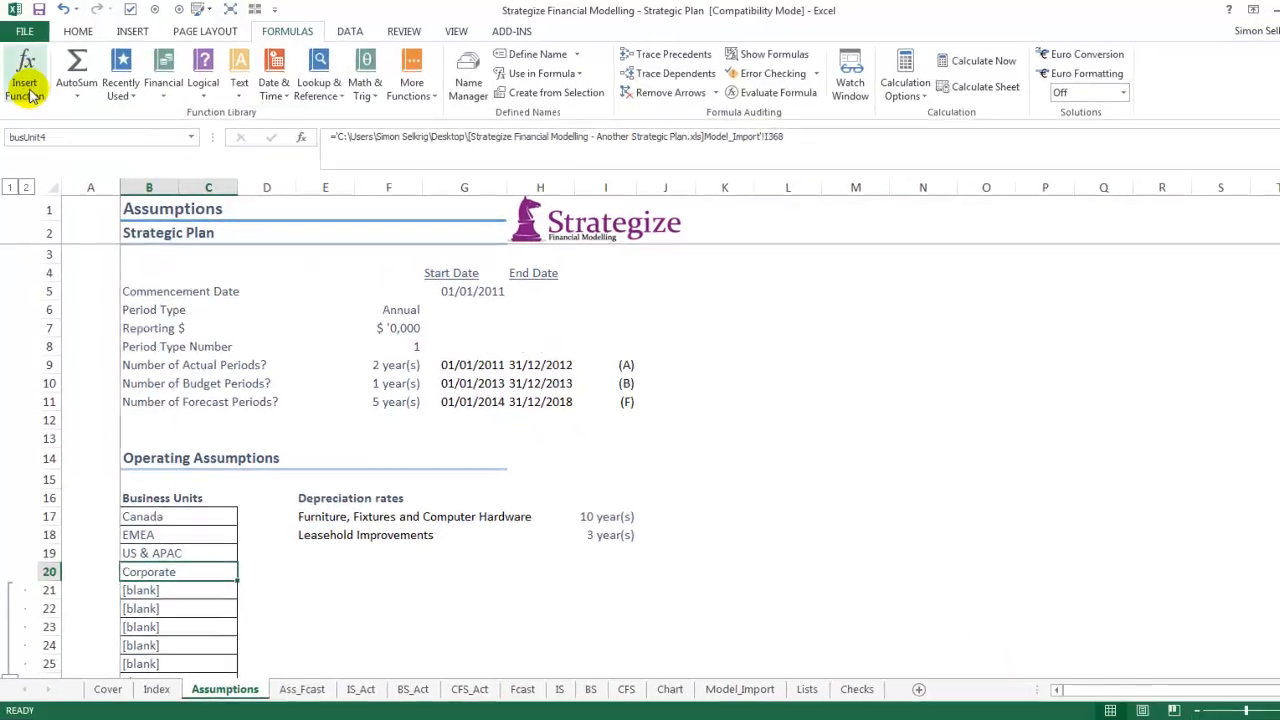
# - Use Go To Special to select the sheet's objects and check the Strategize logo for links
pyautogui.click(104, 32)
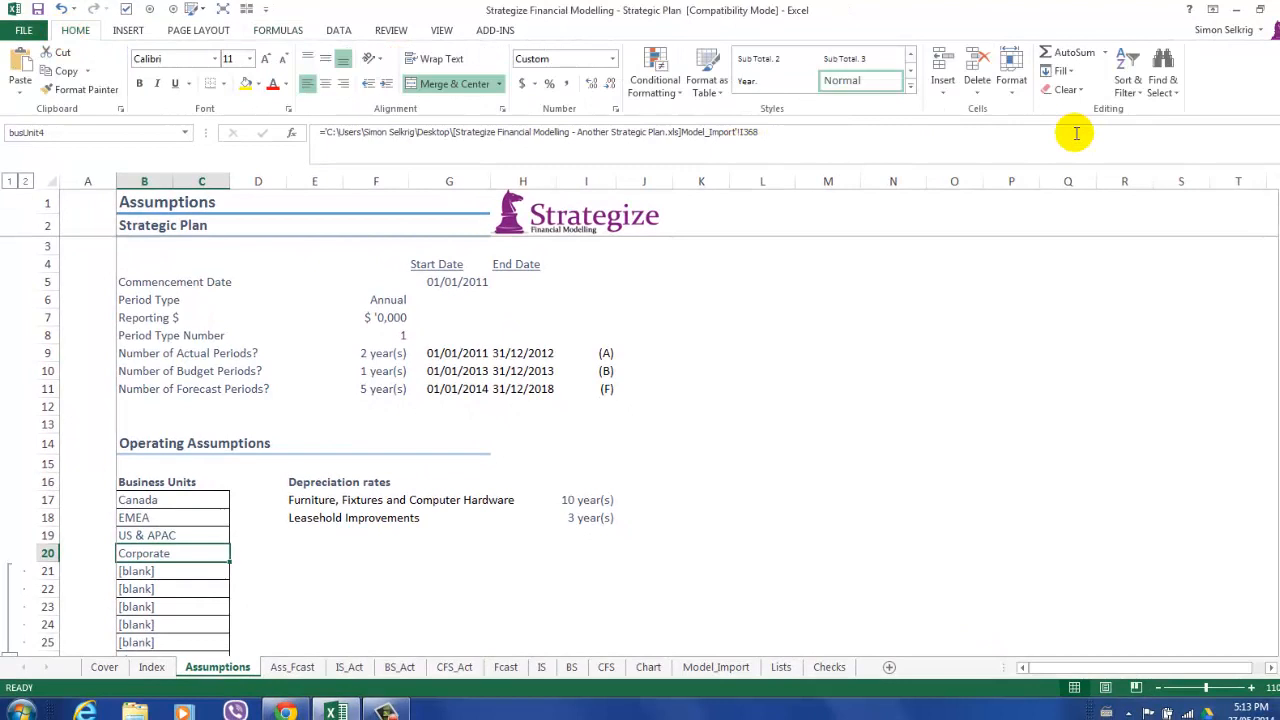
pyautogui.click(1168, 72)
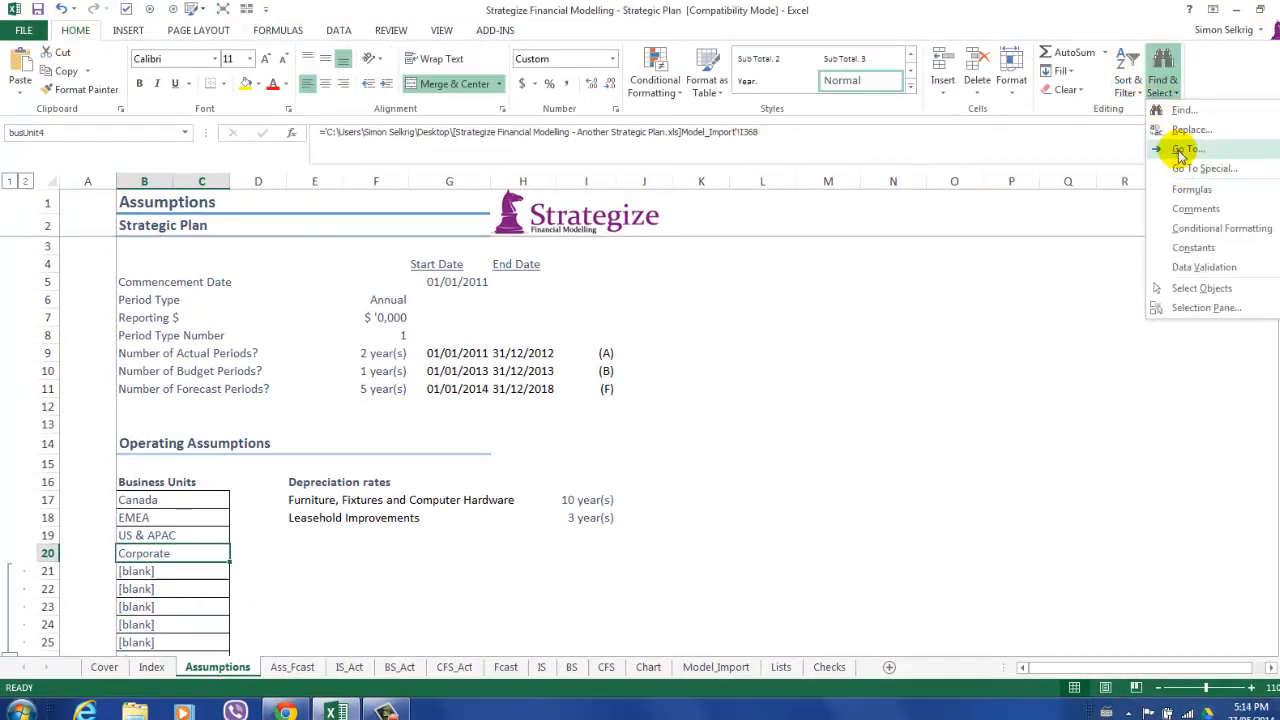
pyautogui.click(1184, 148)
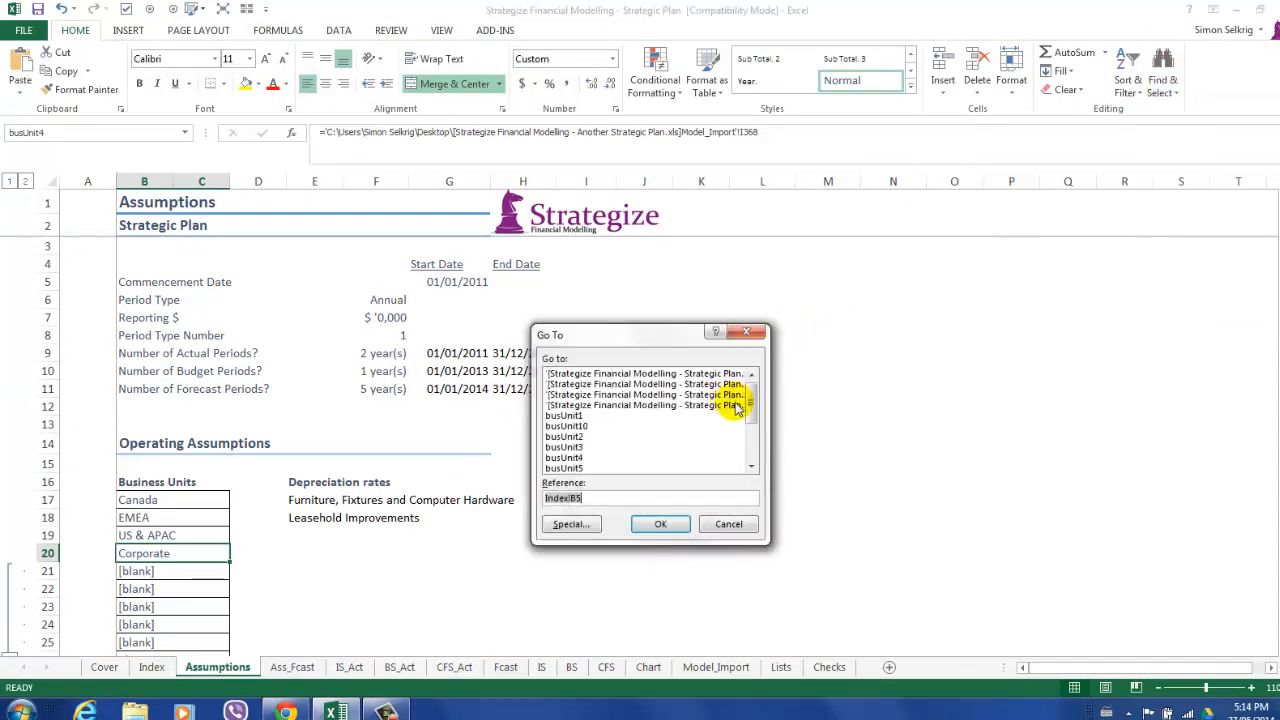
pyautogui.moveTo(750, 400); pyautogui.dragTo(750, 444)
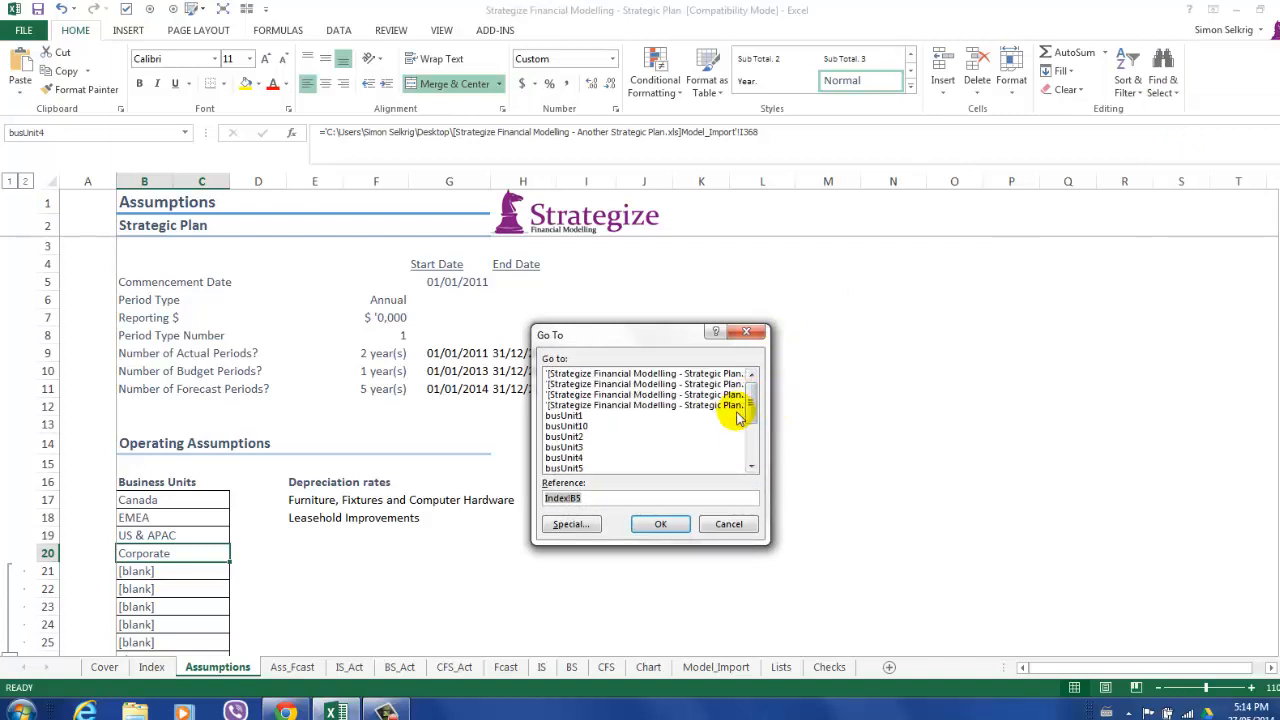
pyautogui.click(572, 524)
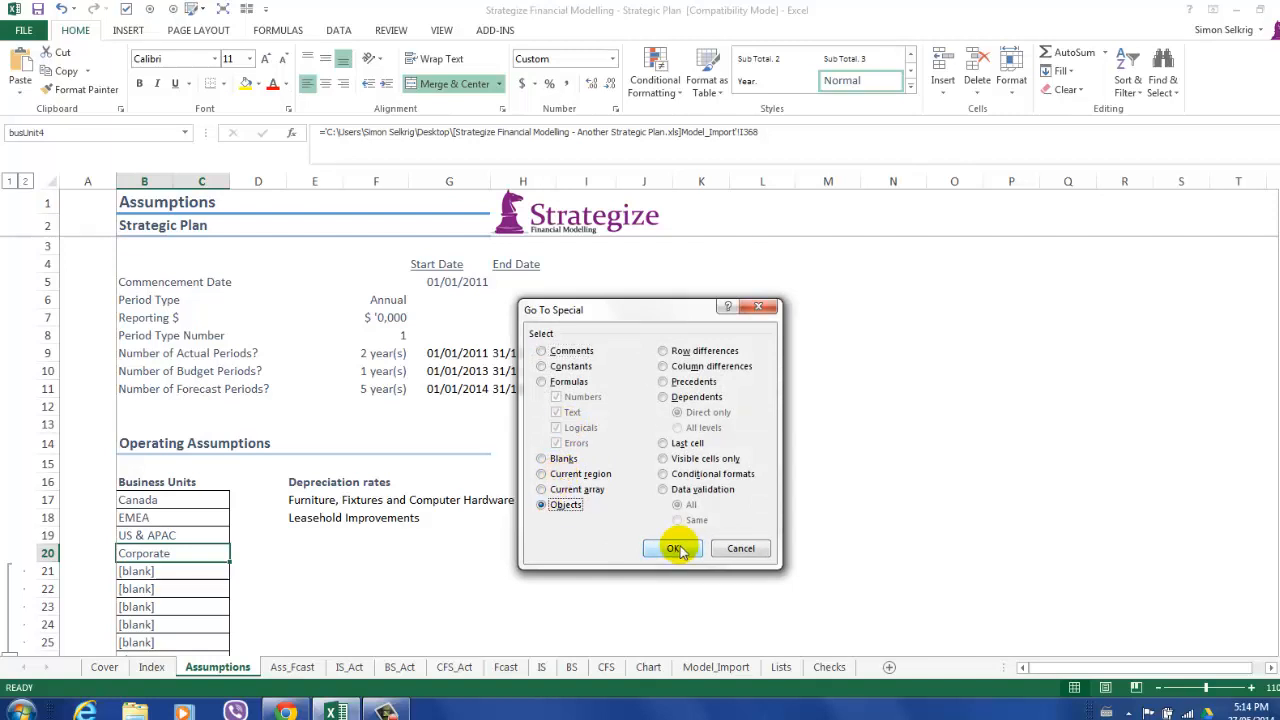
pyautogui.click(672, 548)
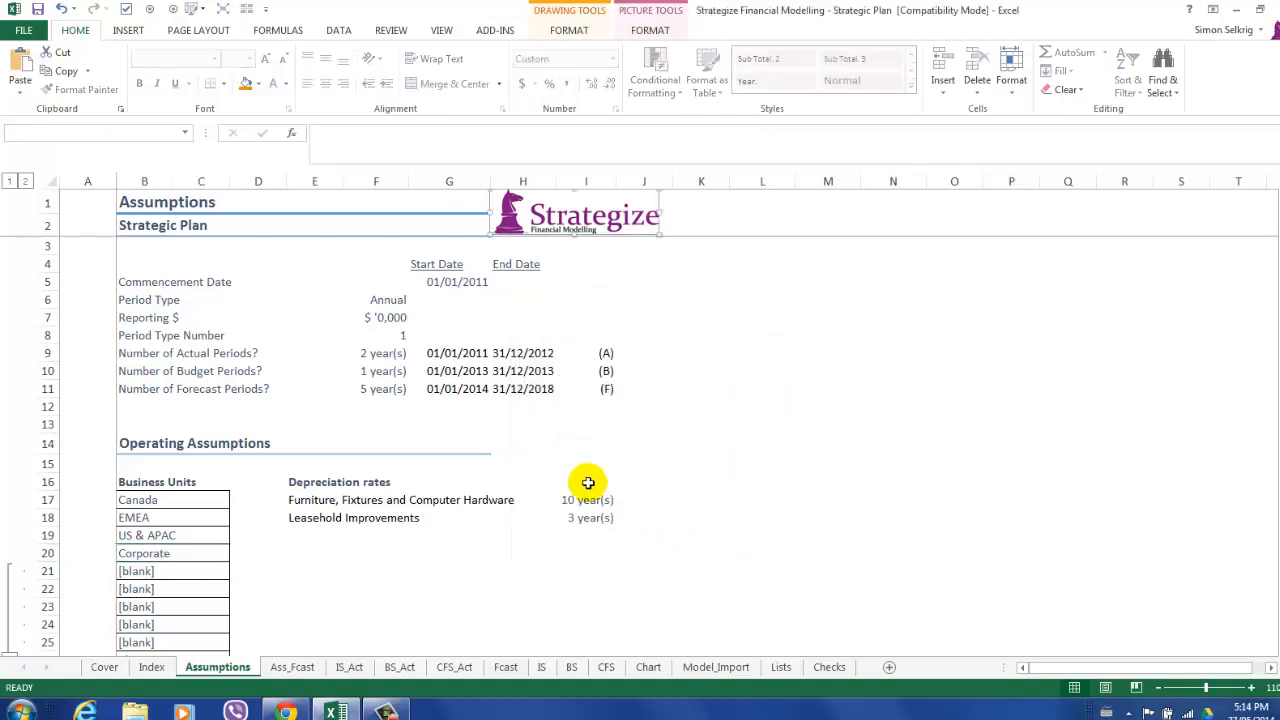
# - Inspect the Corporate cell's external formula and scroll down to the embedded draft PDF object
pyautogui.click(144, 552)
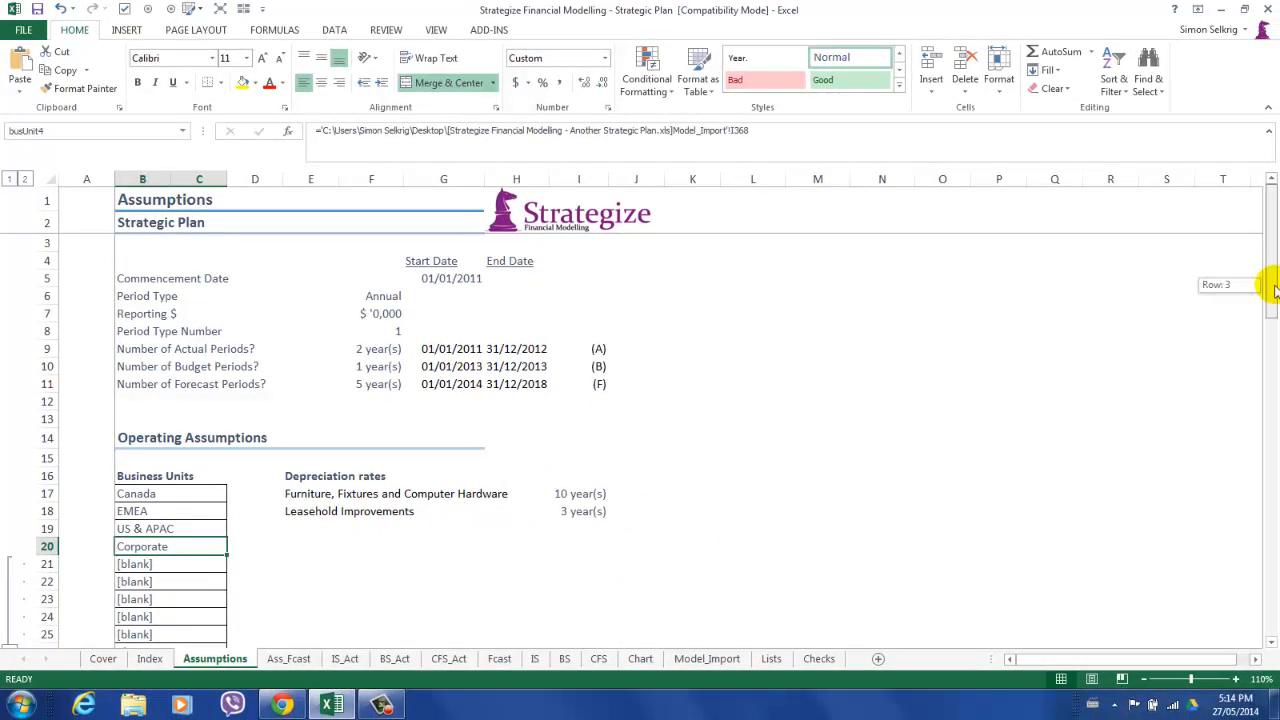
pyautogui.scroll(-3)
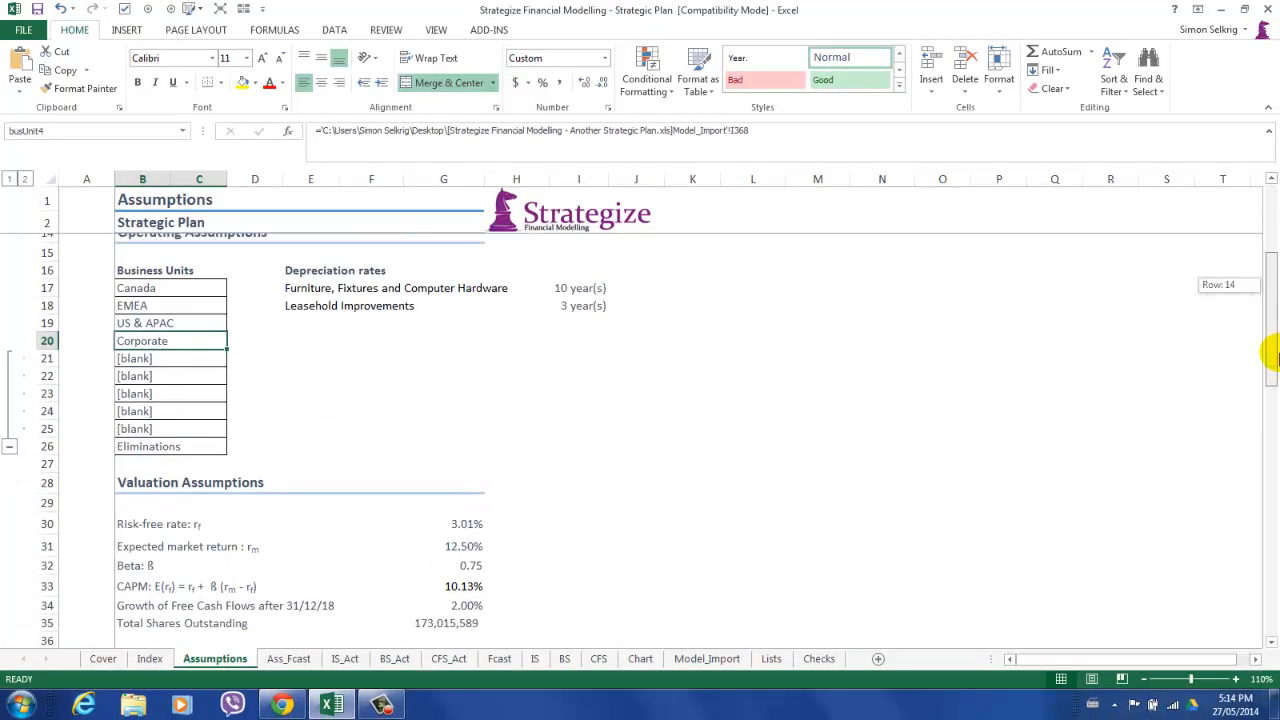
pyautogui.scroll(-3)
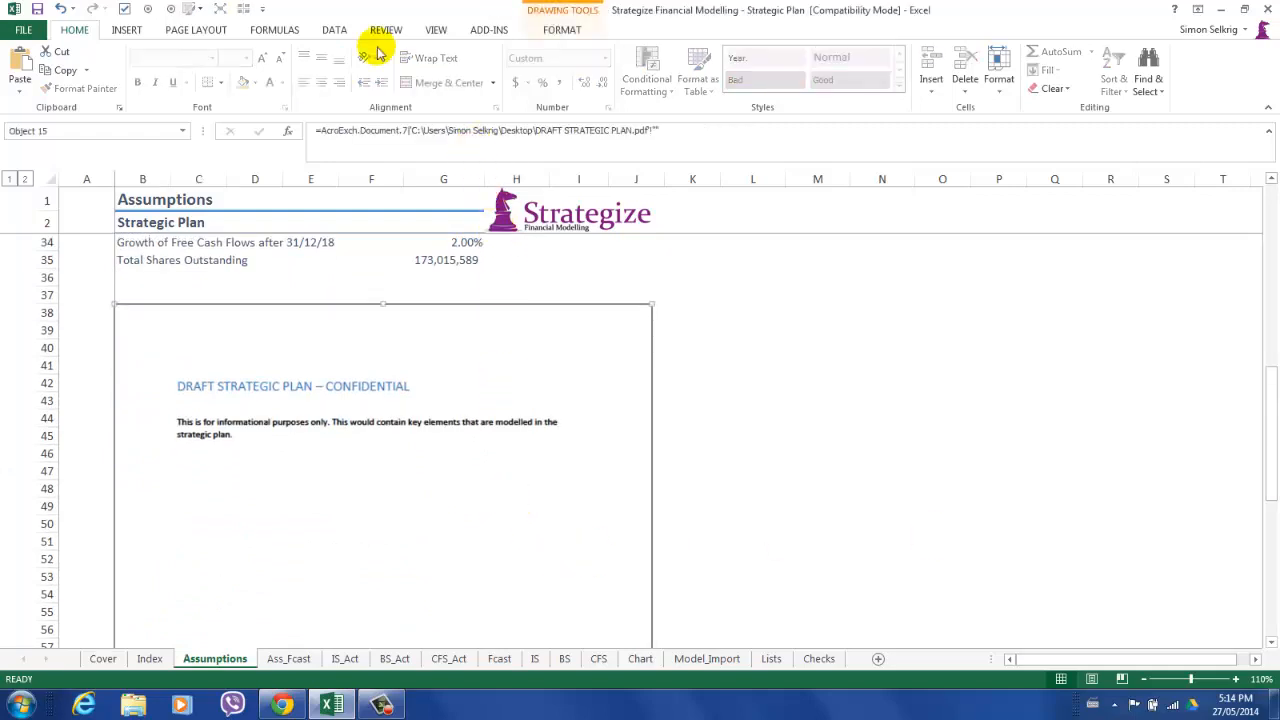
# - Break the link to the draft strategic plan PDF in Edit Links and close the dialog
pyautogui.click(334, 30)
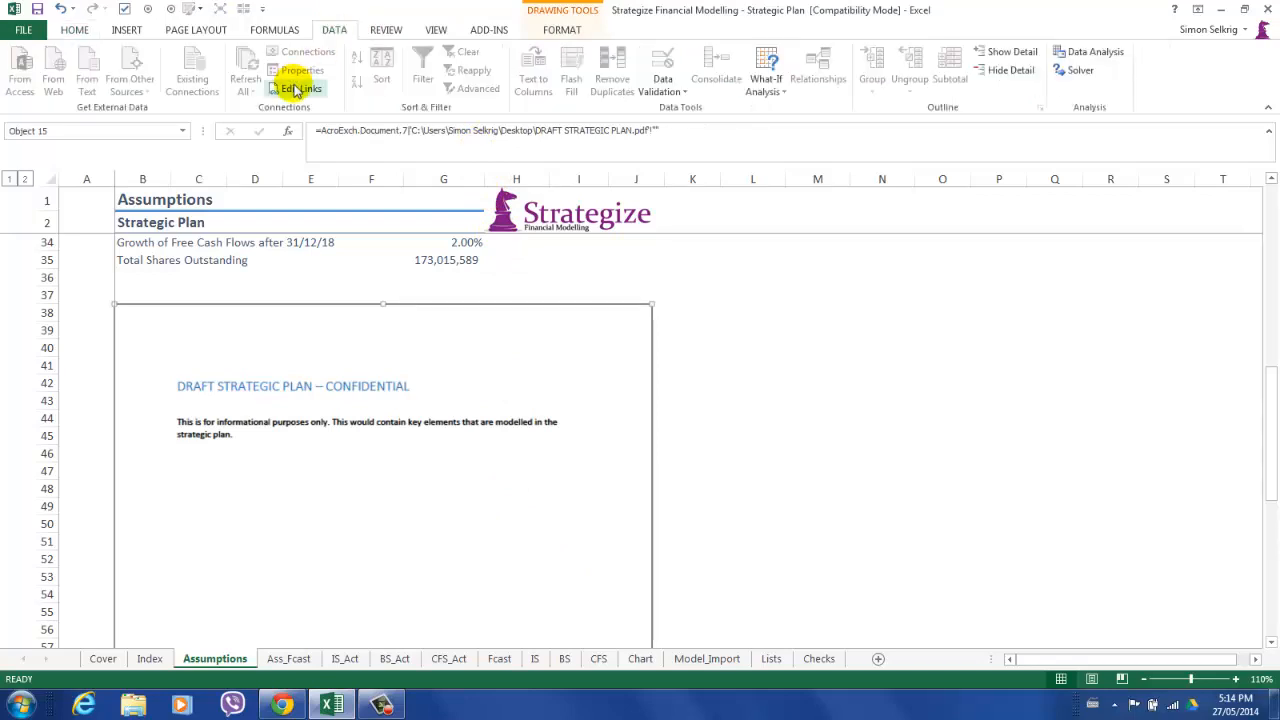
pyautogui.click(300, 88)
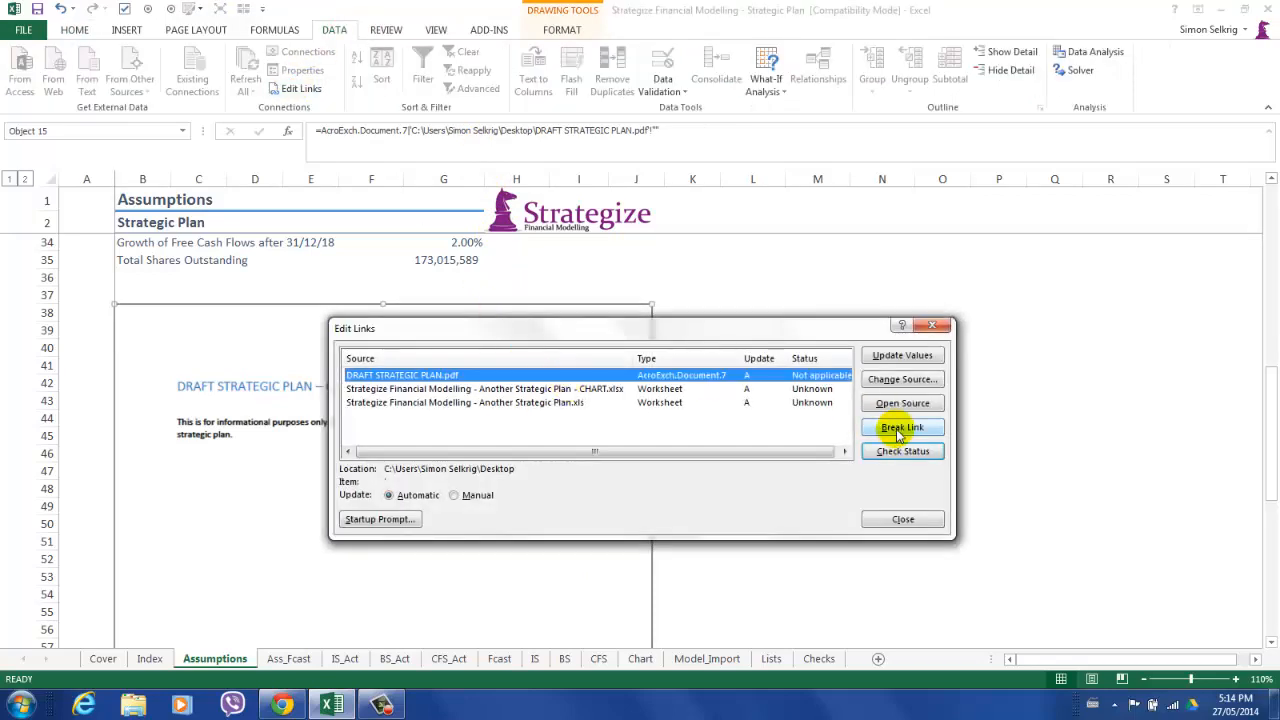
pyautogui.click(902, 428)
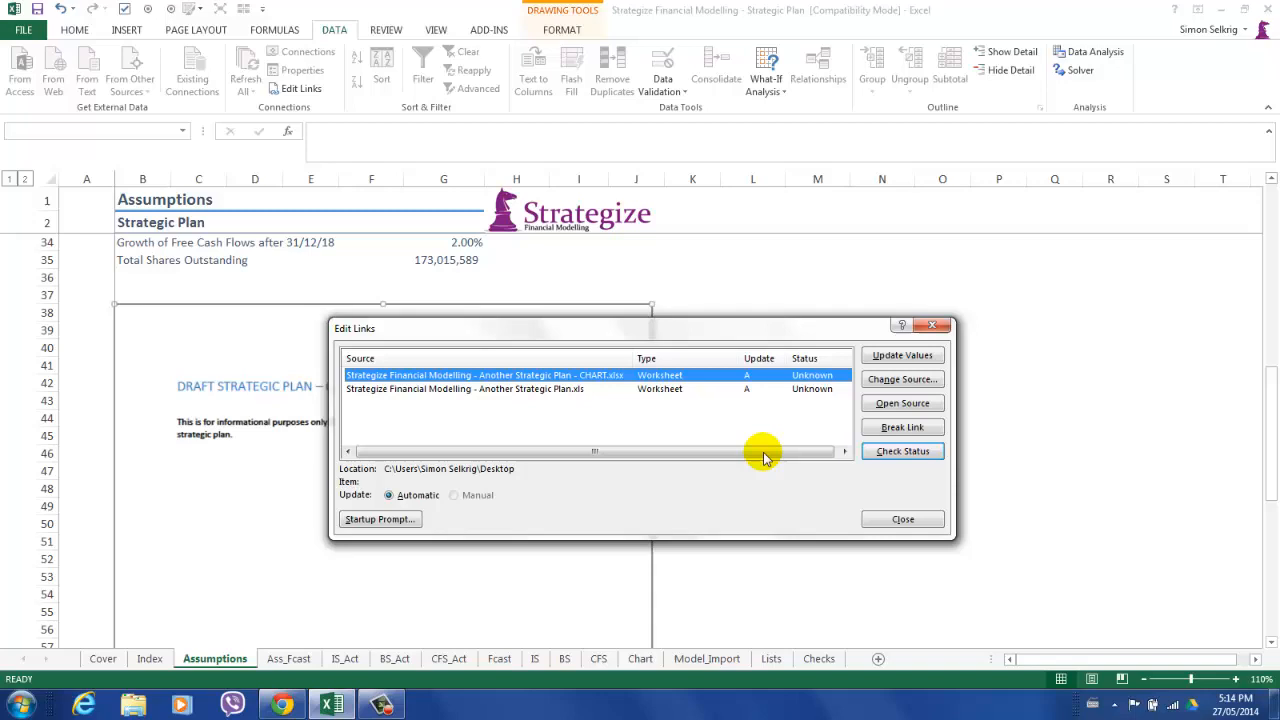
pyautogui.click(902, 520)
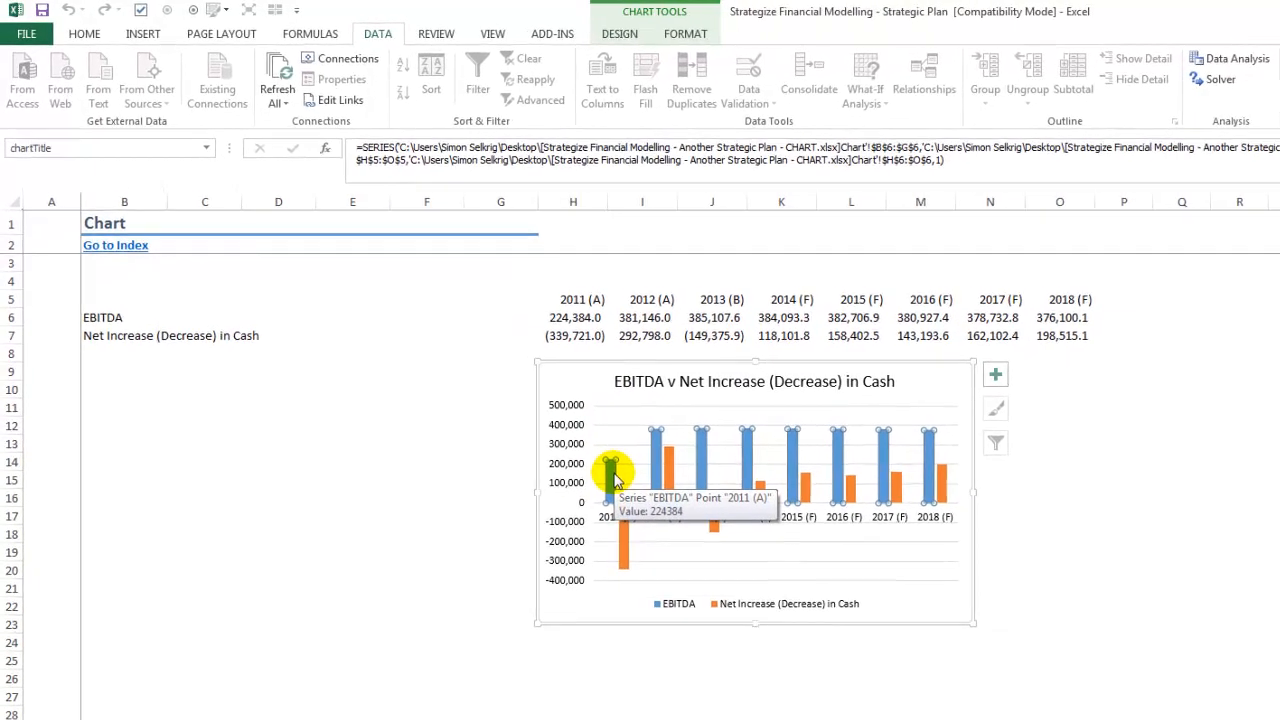
# - Repoint the EBITDA series to name =Chart!$B$6 and values =Chart!$H$6:$O$6 in Select Data
pyautogui.rightClick(616, 470)
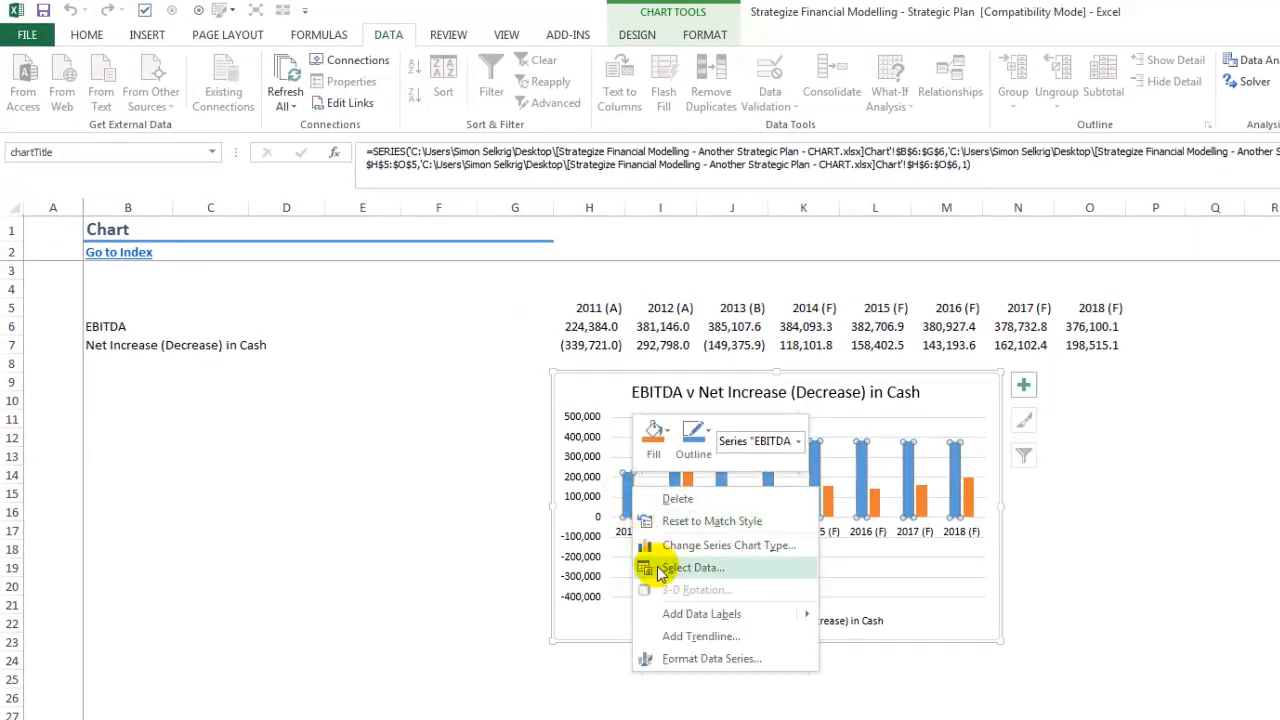
pyautogui.click(690, 568)
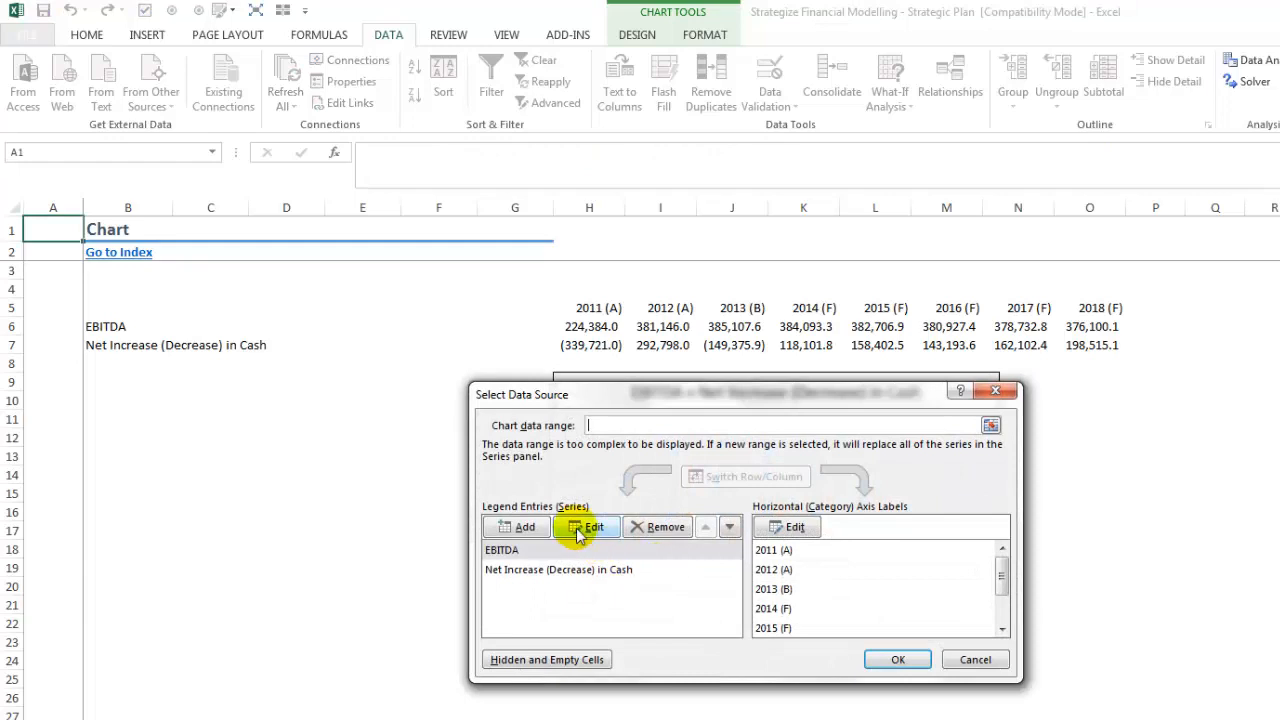
pyautogui.click(584, 528)
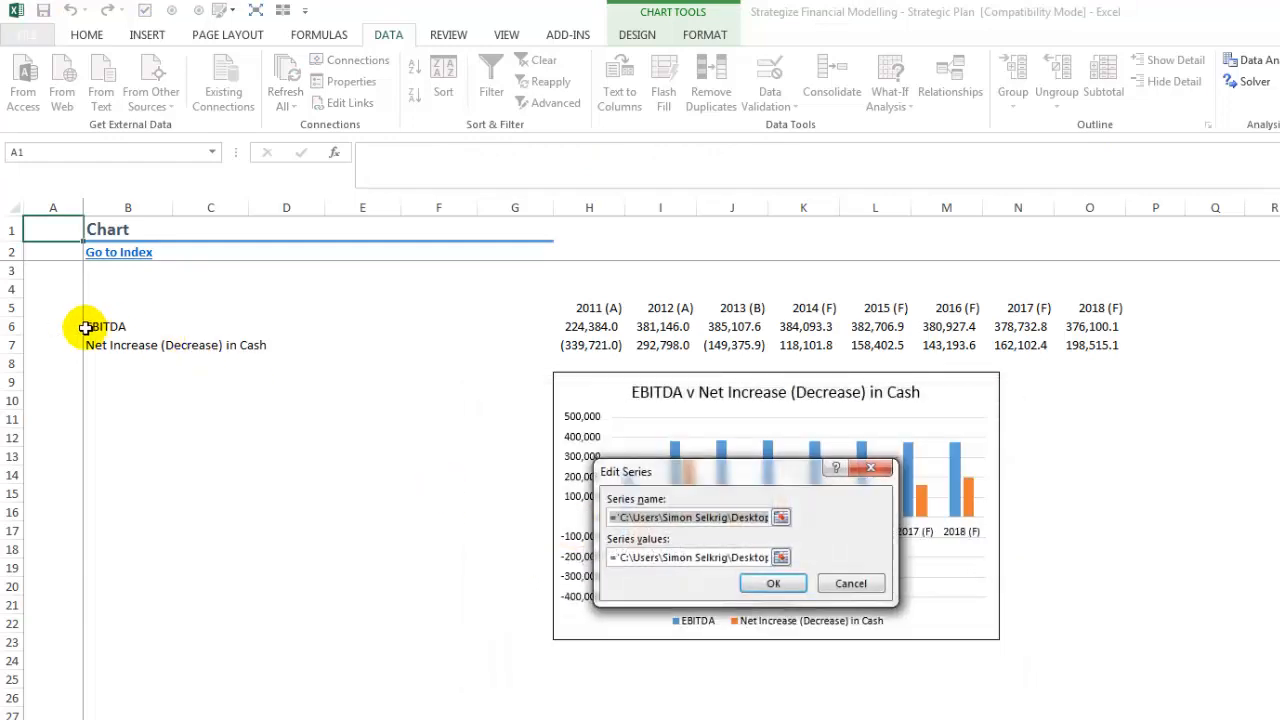
pyautogui.click(104, 326)
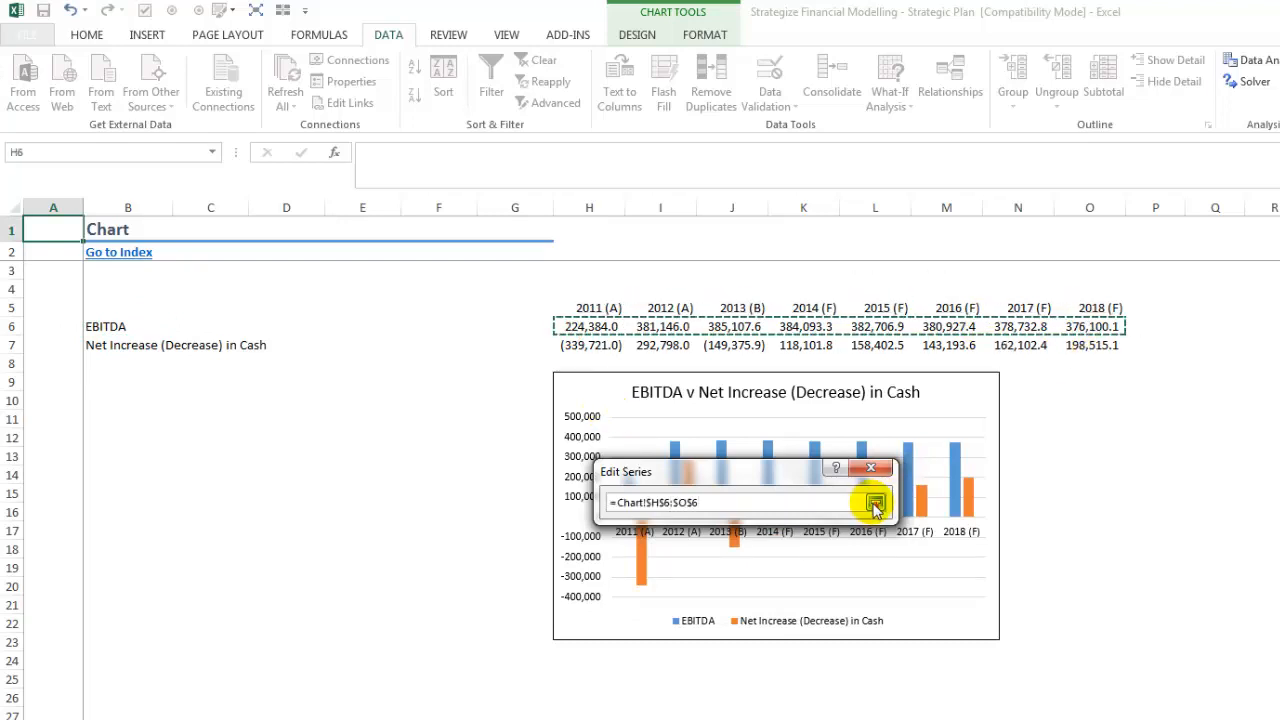
pyautogui.click(872, 504)
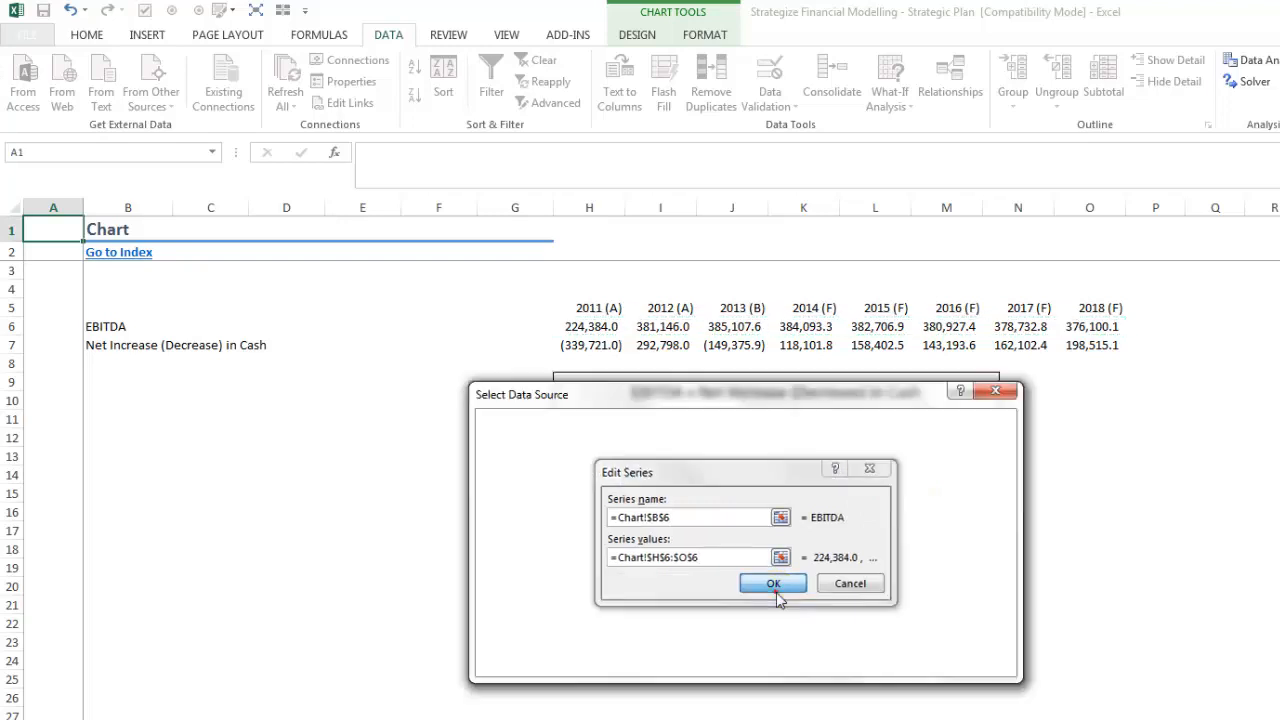
pyautogui.click(776, 584)
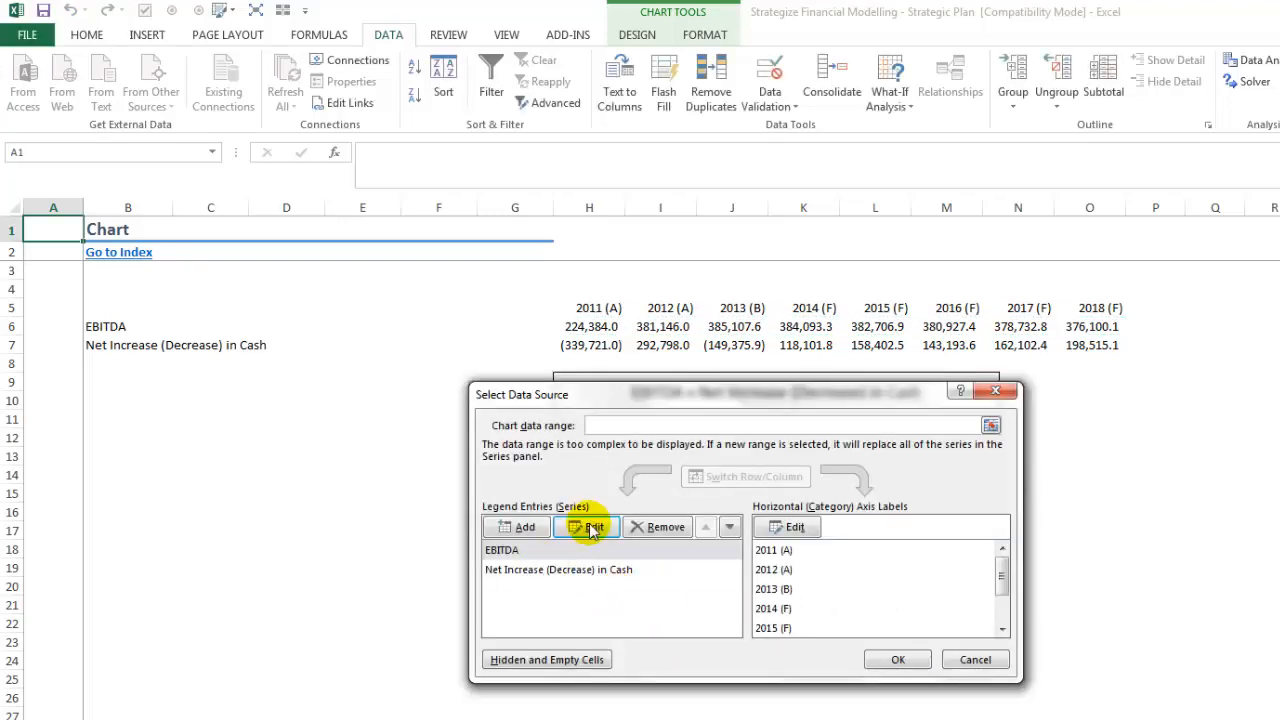
pyautogui.click(588, 526)
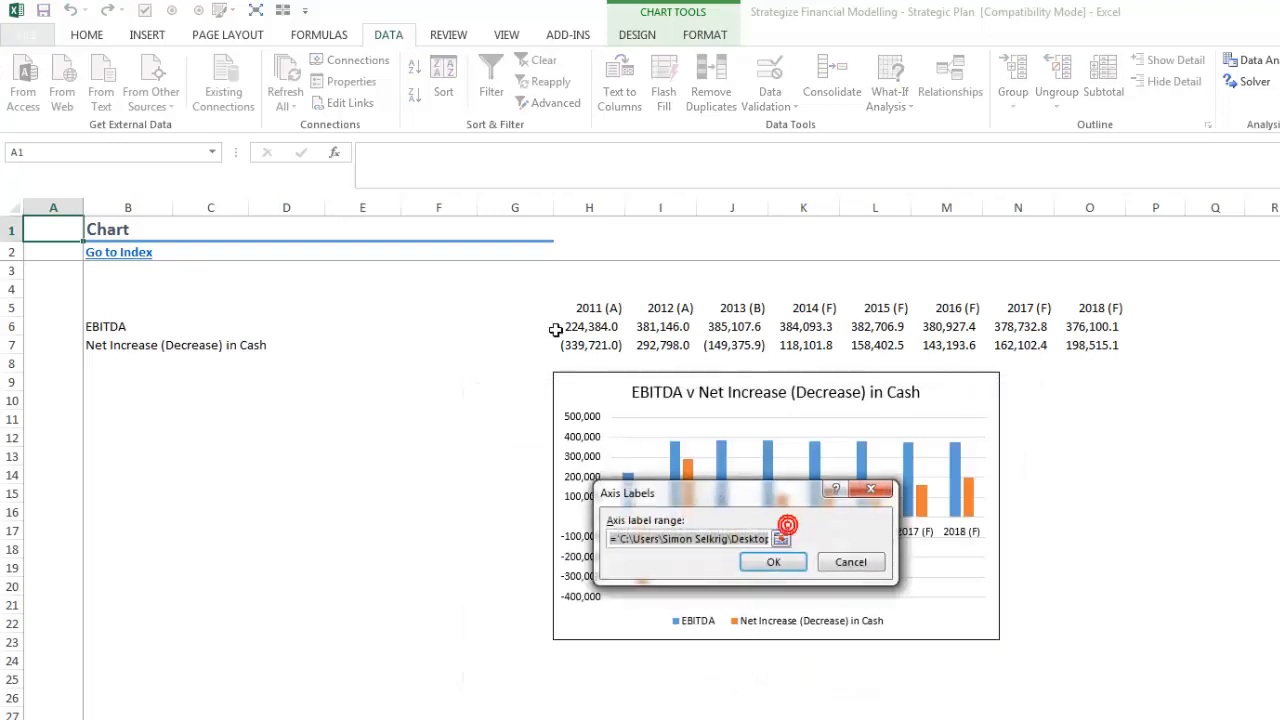
# - Set the horizontal axis labels to the year headings H5:O5 and confirm the chart data
pyautogui.moveTo(588, 308); pyautogui.dragTo(1088, 308)
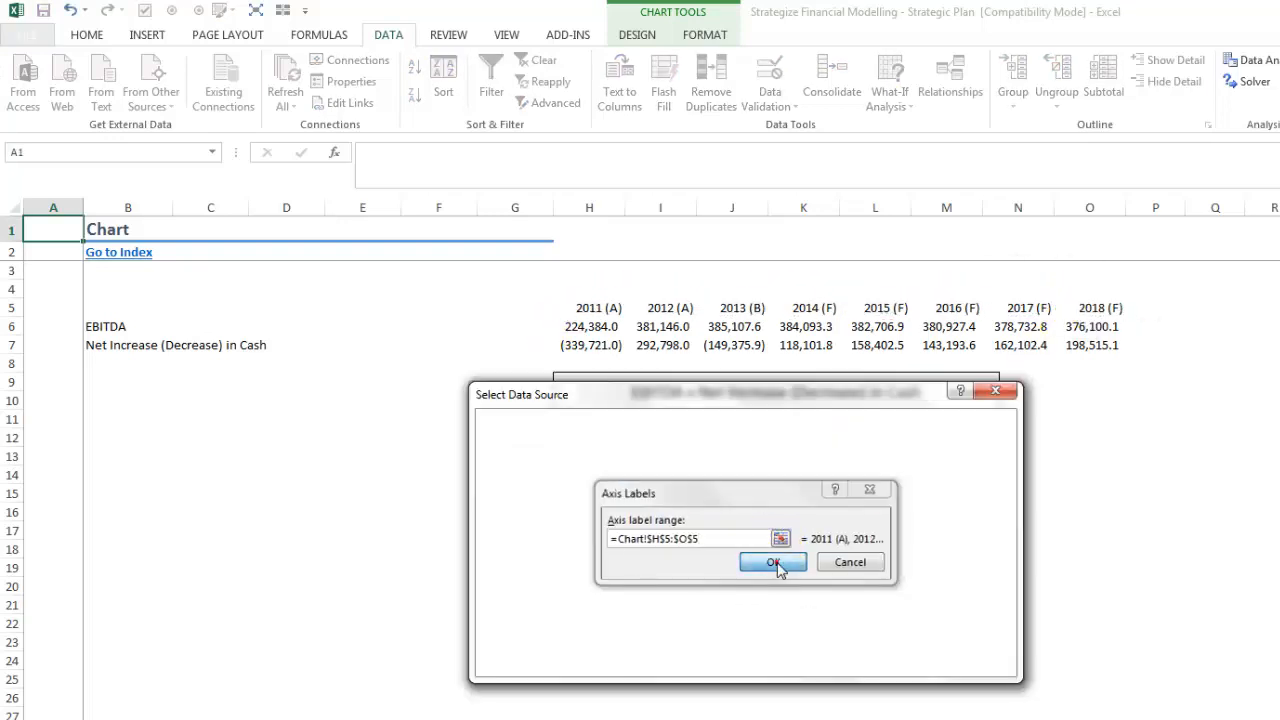
pyautogui.click(774, 562)
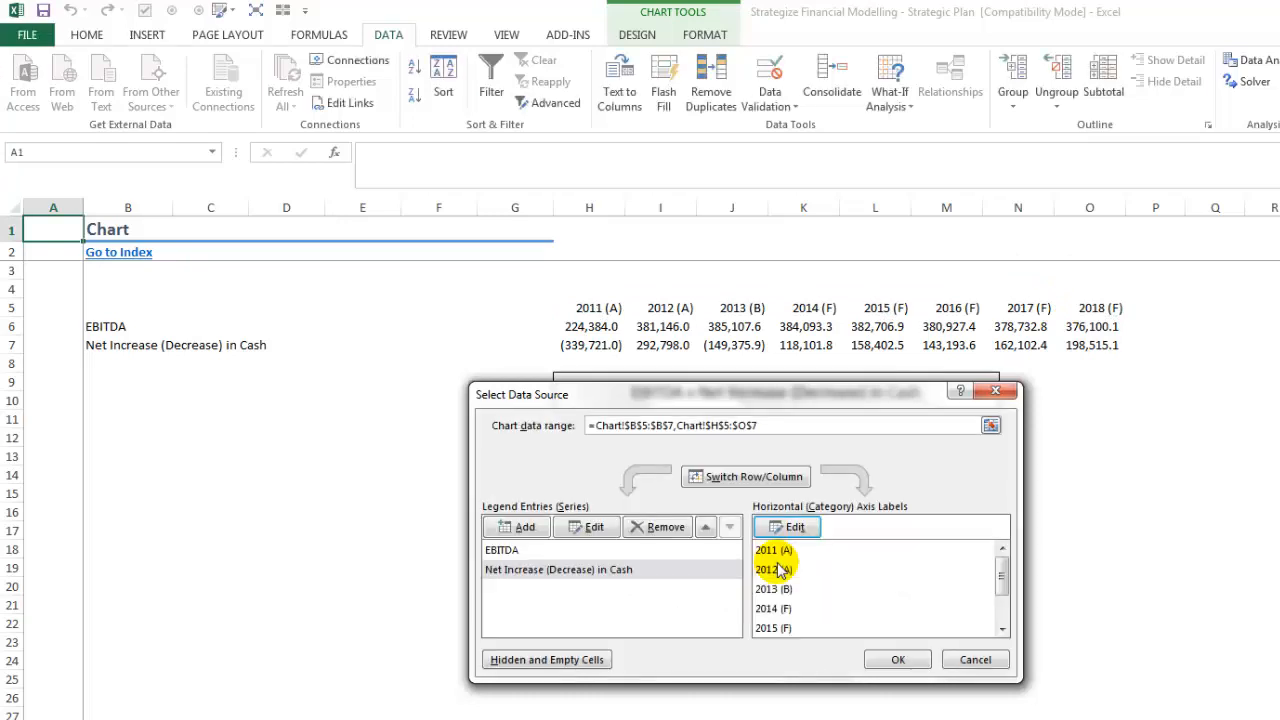
pyautogui.click(898, 660)
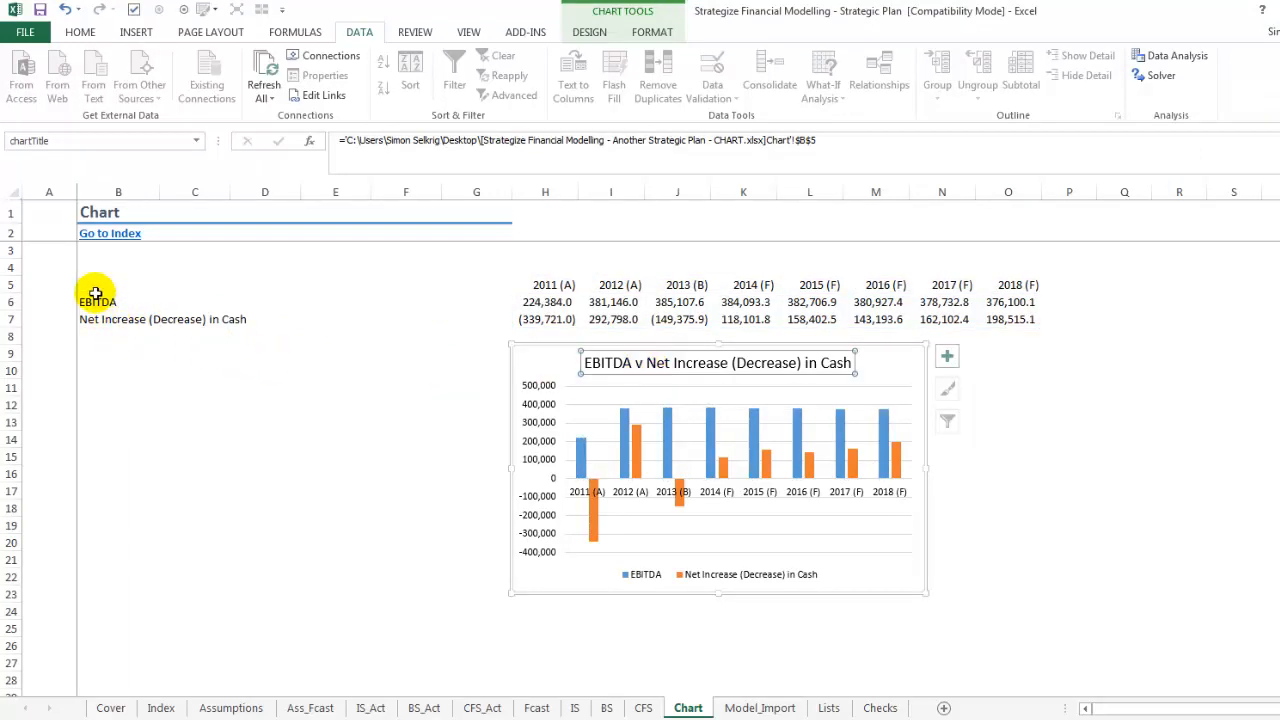
# - Enter =B6&" v "&B7 in B5 and select the chart title to link it to =Chart!$B$5
pyautogui.click(118, 284)
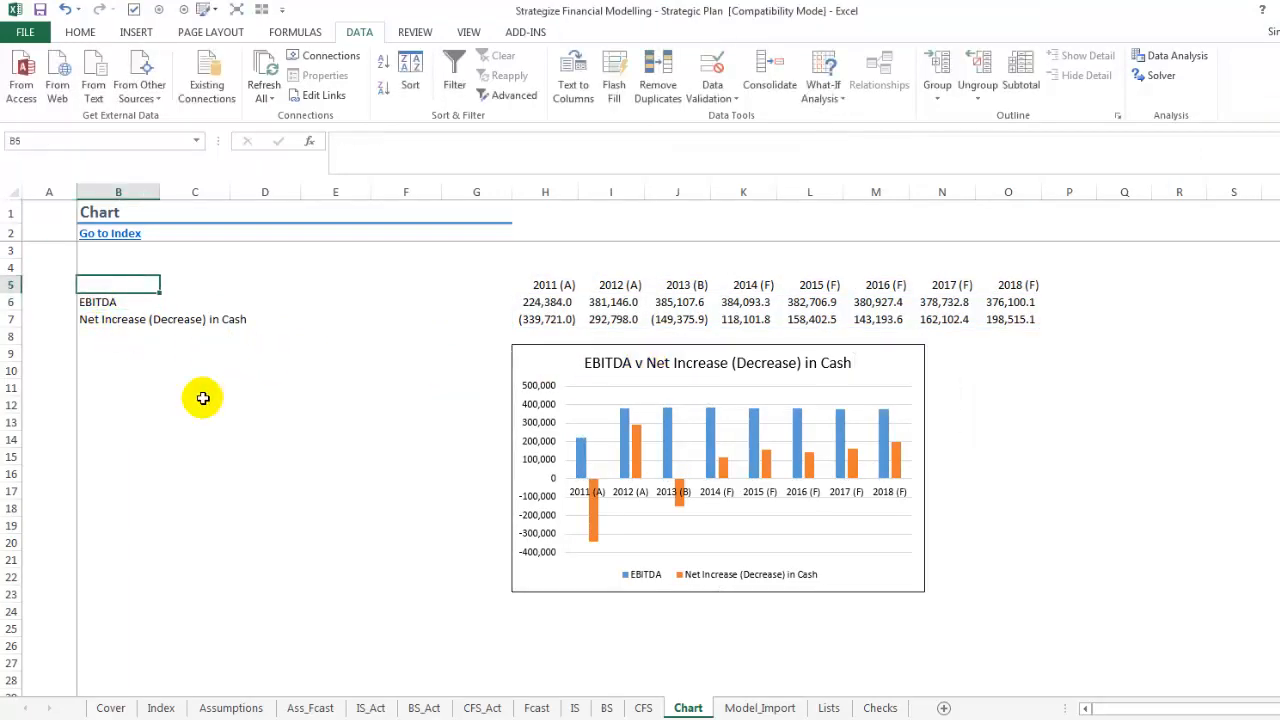
pyautogui.write('=B6')
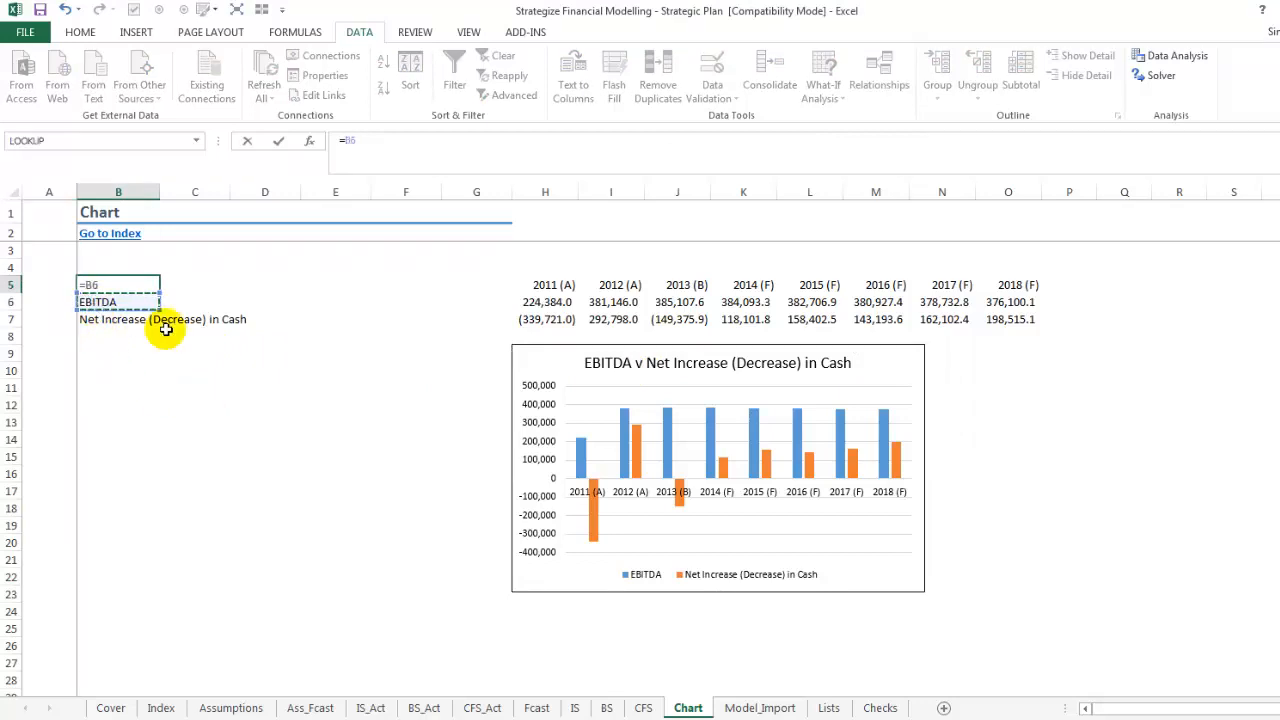
pyautogui.write('&" v "&B7')
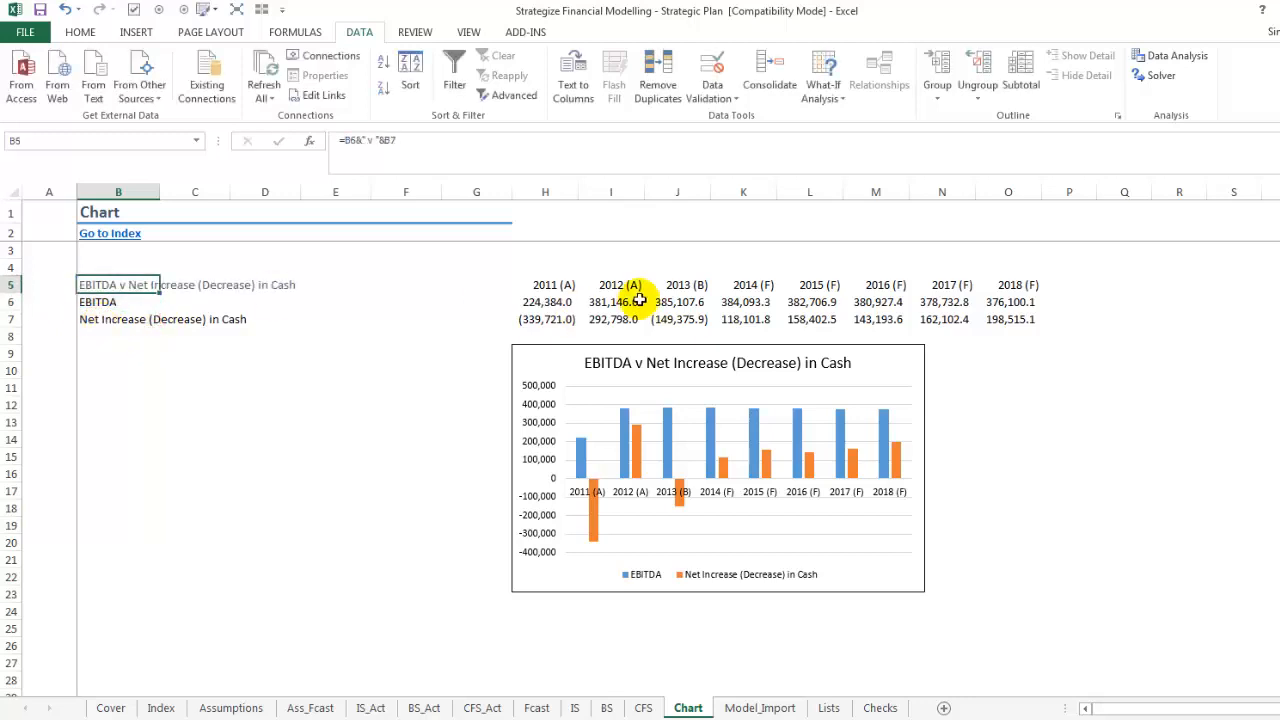
pyautogui.click(716, 364)
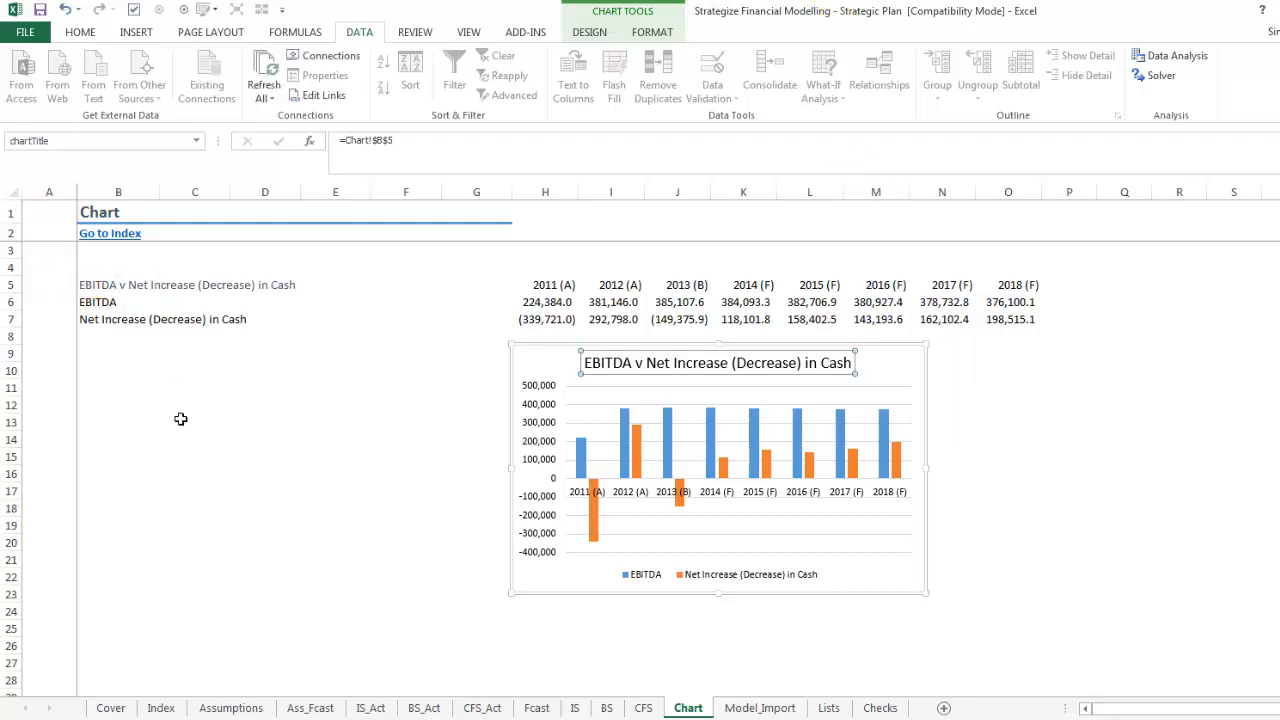
# - Break the links to the CHART workbook and the other Another Strategic Plan workbook
pyautogui.click(194, 422)
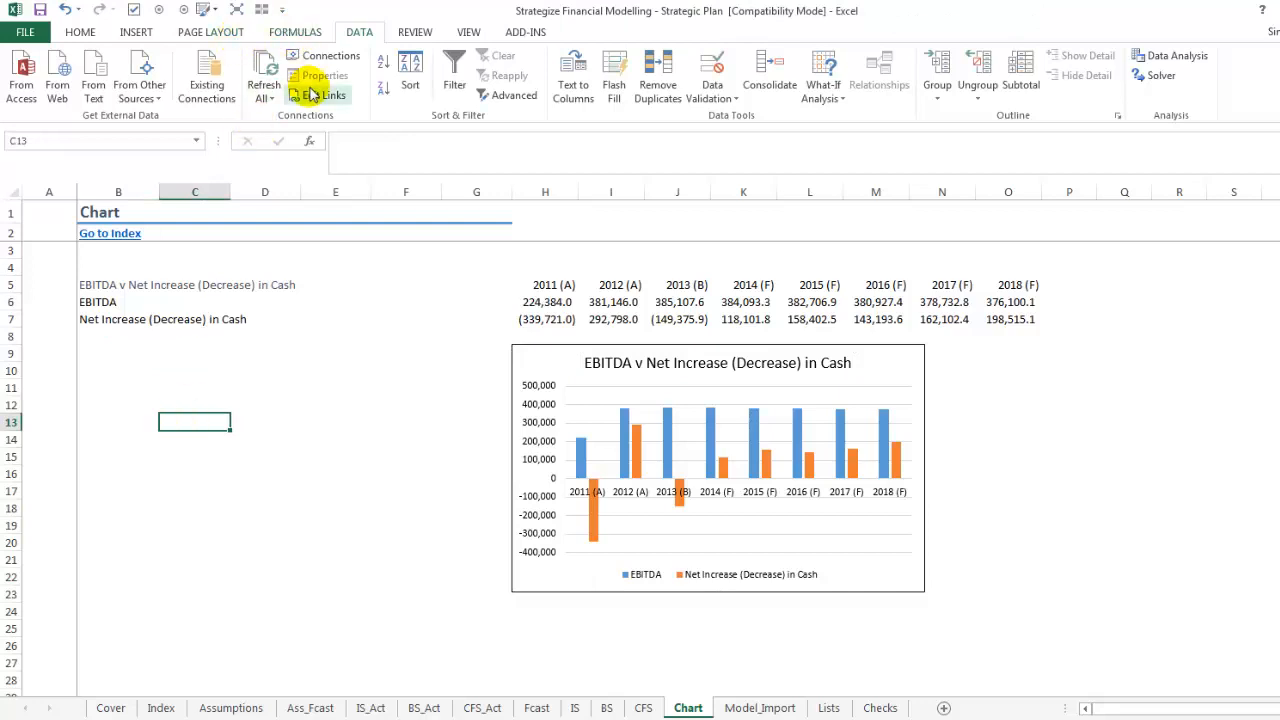
pyautogui.click(326, 96)
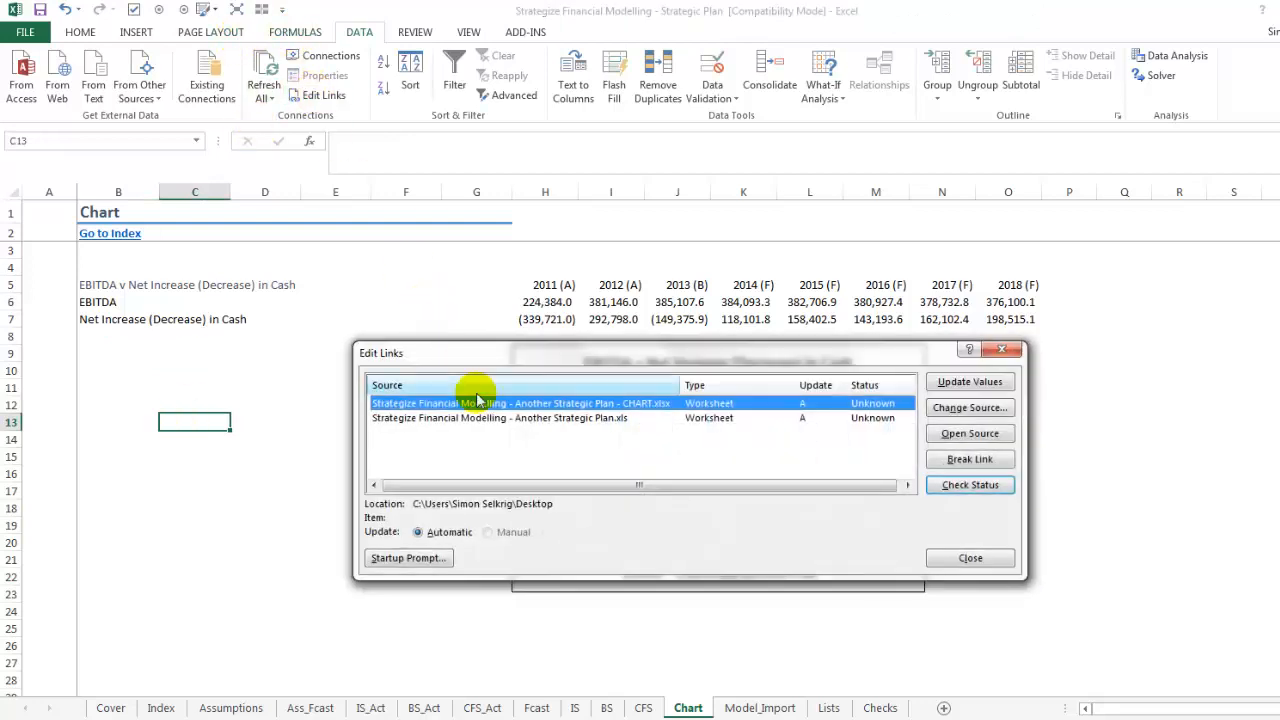
pyautogui.click(968, 458)
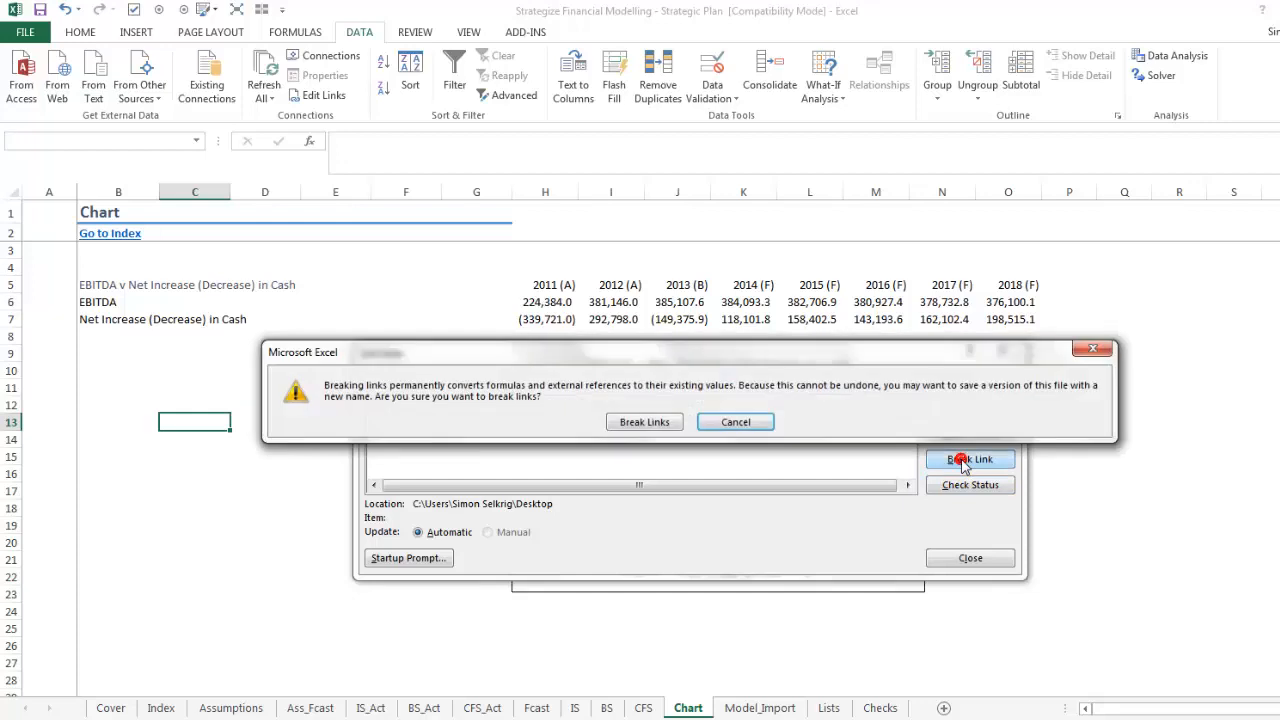
pyautogui.click(736, 422)
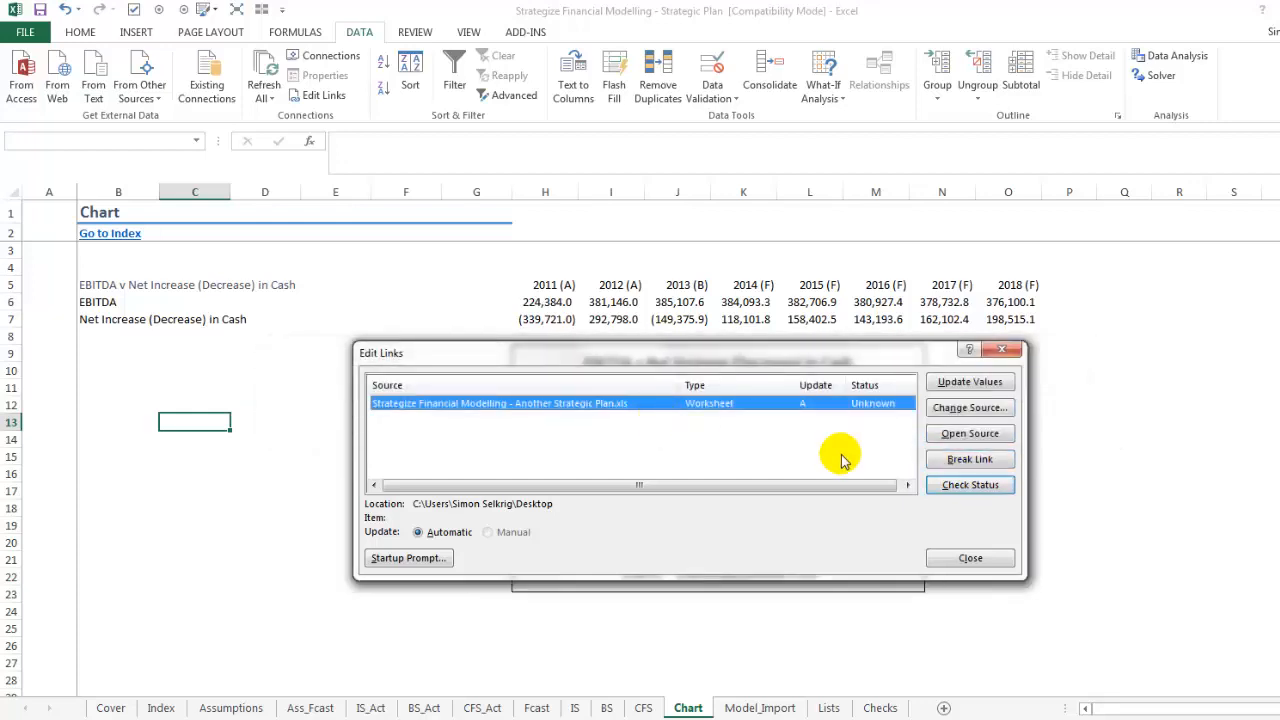
pyautogui.moveTo(920, 458)
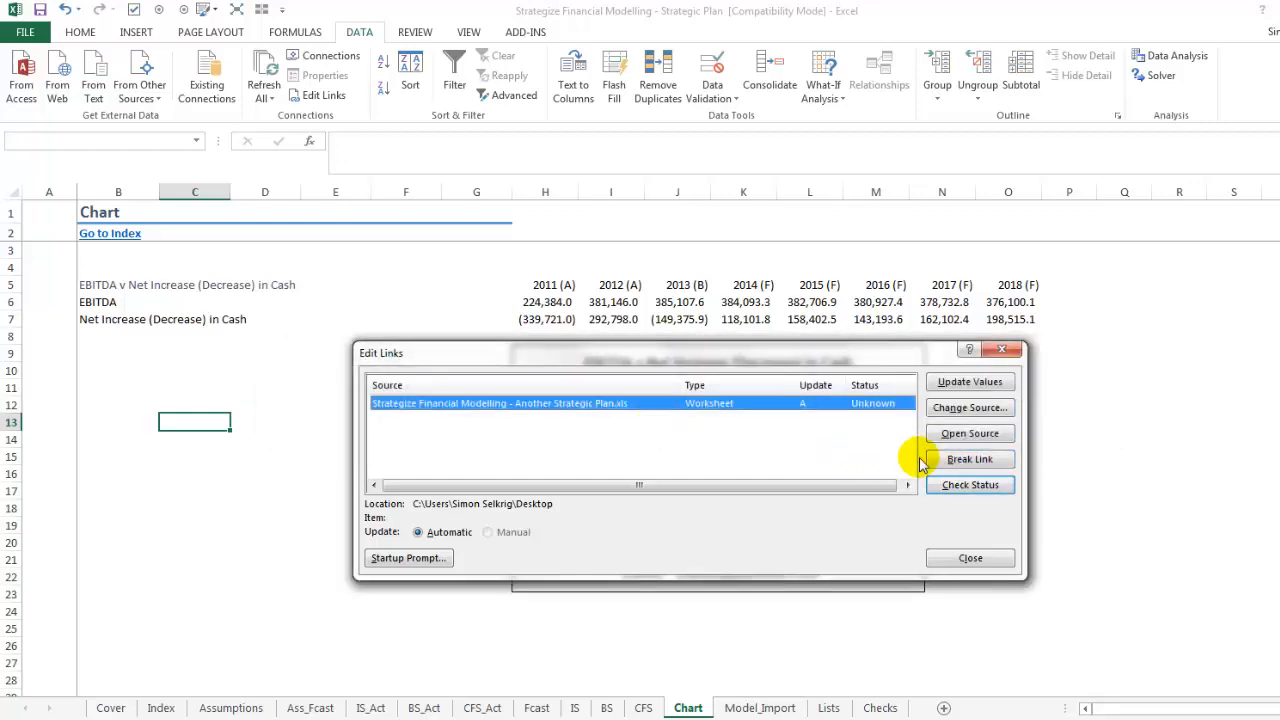
pyautogui.click(970, 458)
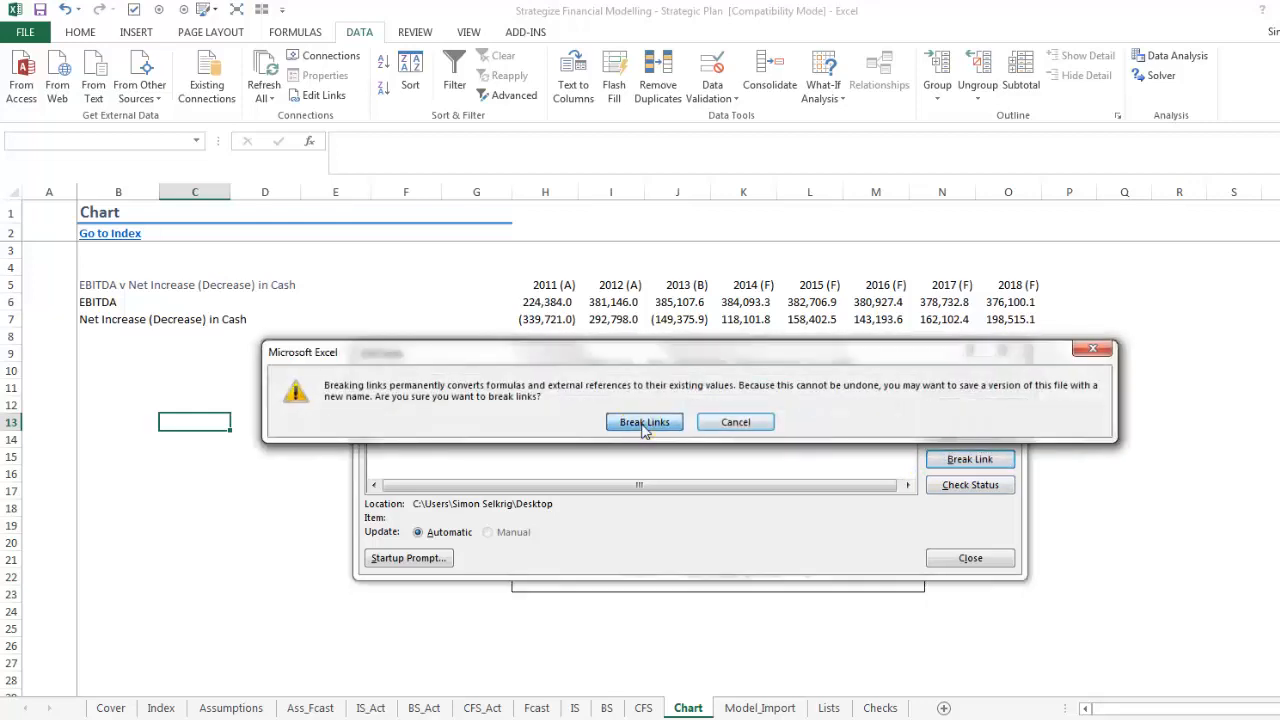
pyautogui.click(644, 420)
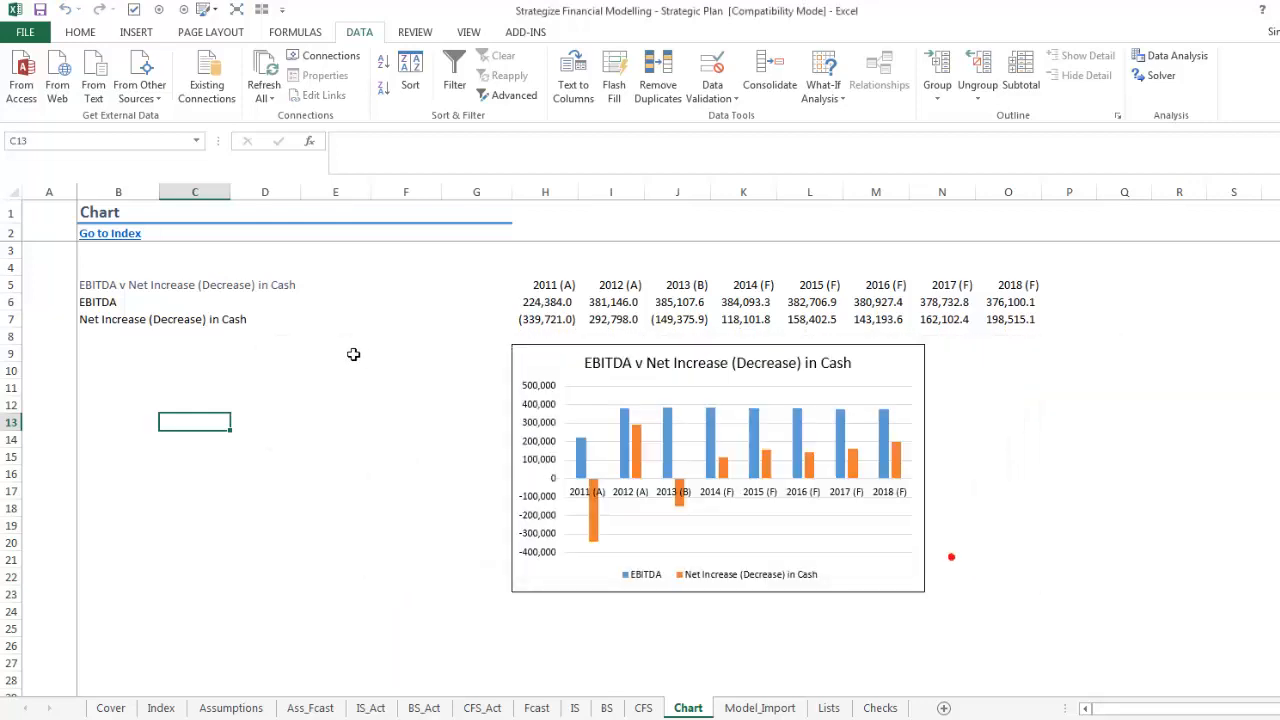